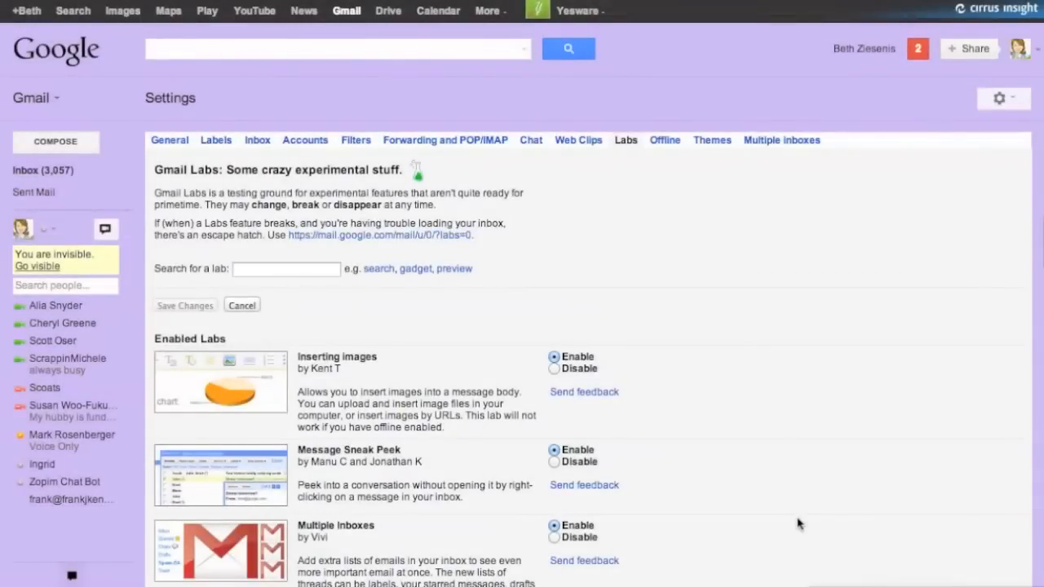
{"action": "mouse_move", "coordinate": [774, 519]}
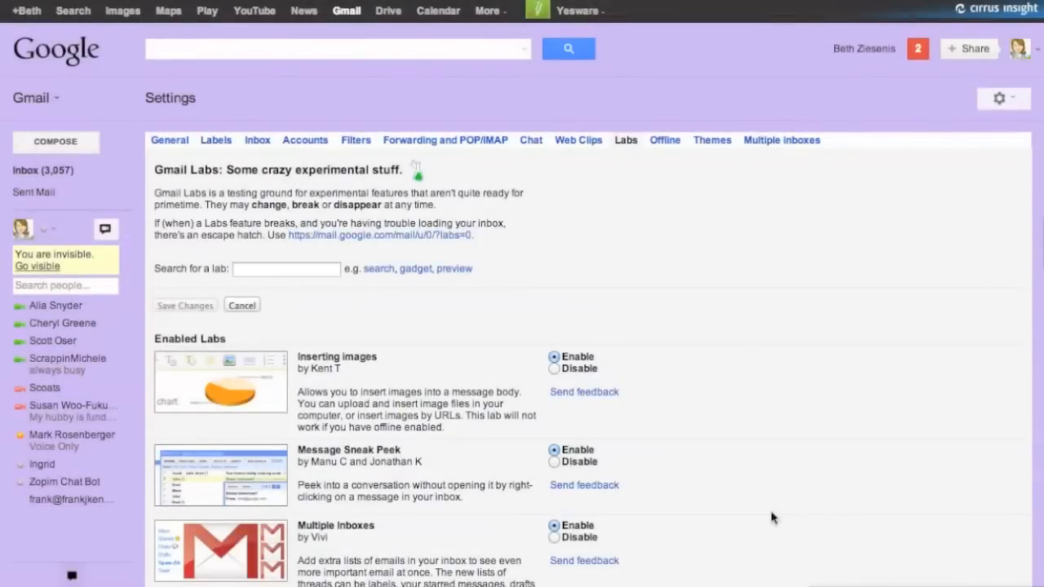
{"action": "mouse_move", "coordinate": [432, 287]}
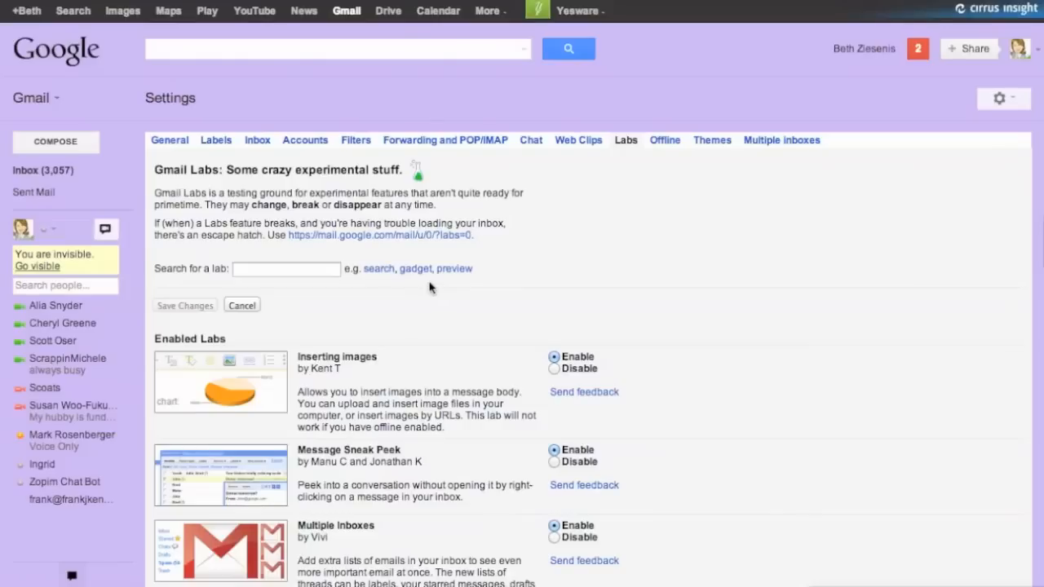
{"action": "mouse_move", "coordinate": [470, 297]}
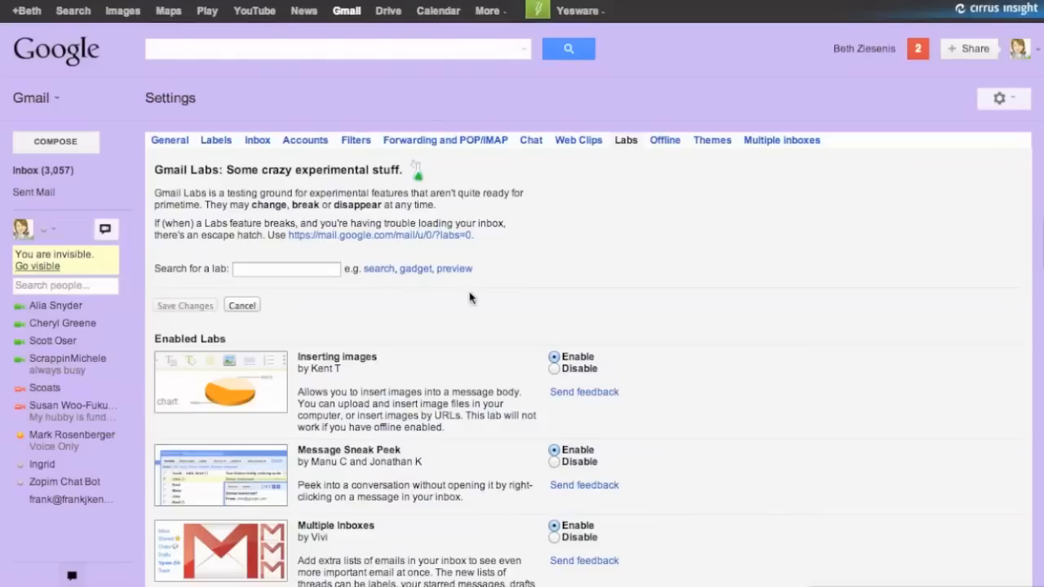
{"action": "mouse_move", "coordinate": [216, 180]}
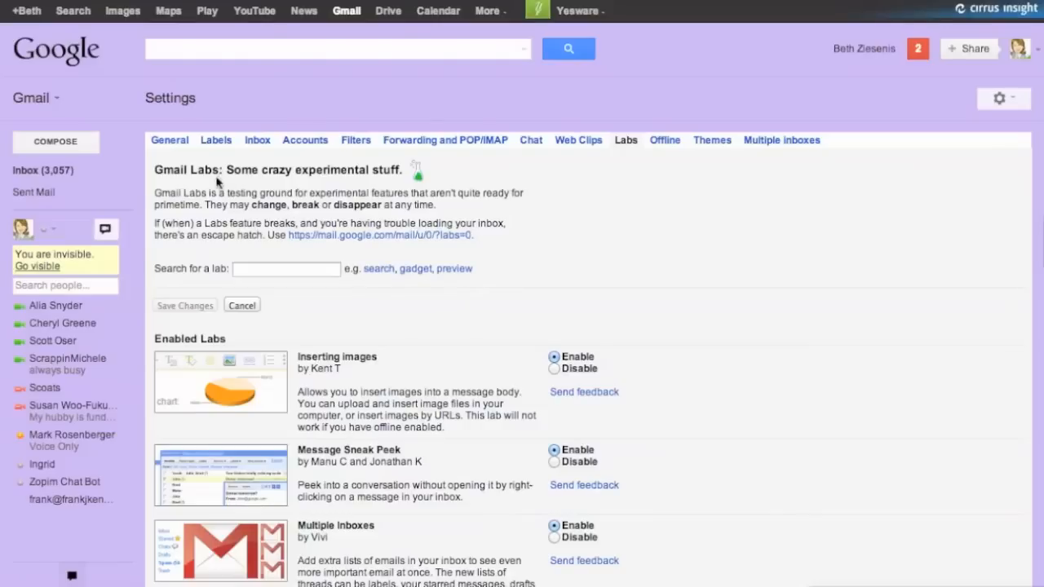
{"action": "mouse_move", "coordinate": [656, 163]}
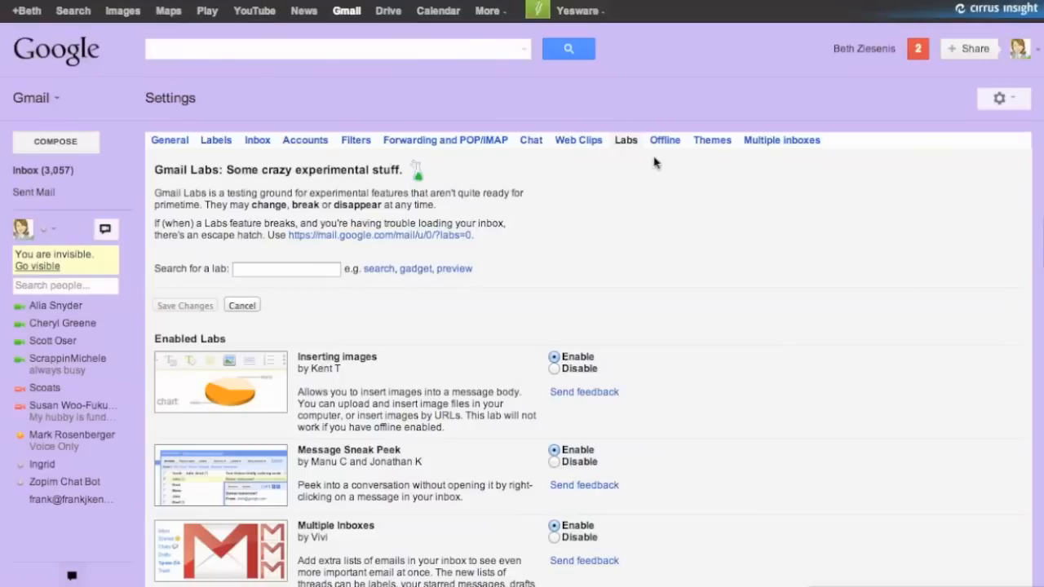
{"action": "mouse_move", "coordinate": [171, 98]}
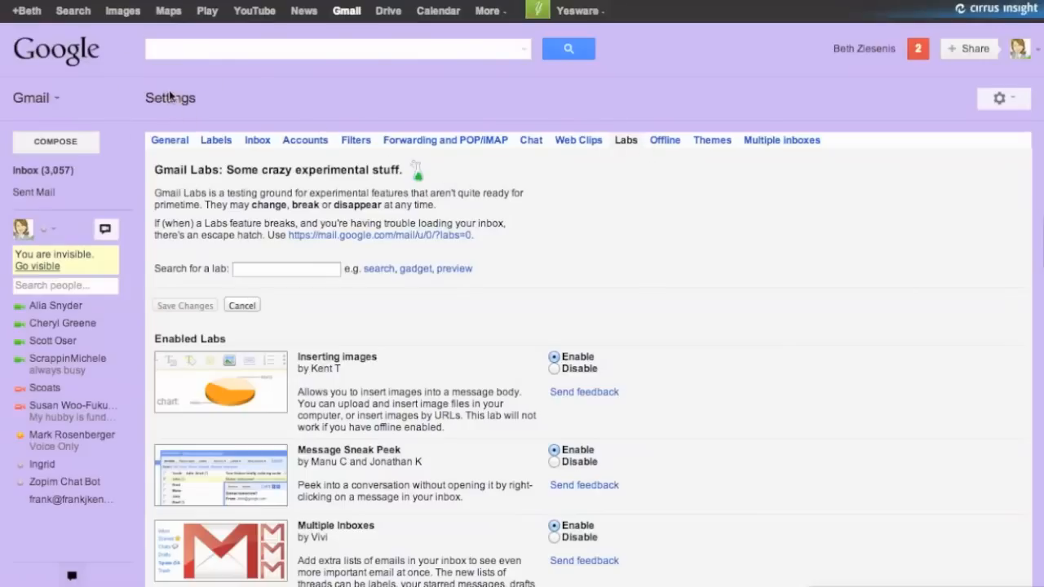
{"action": "mouse_move", "coordinate": [594, 274]}
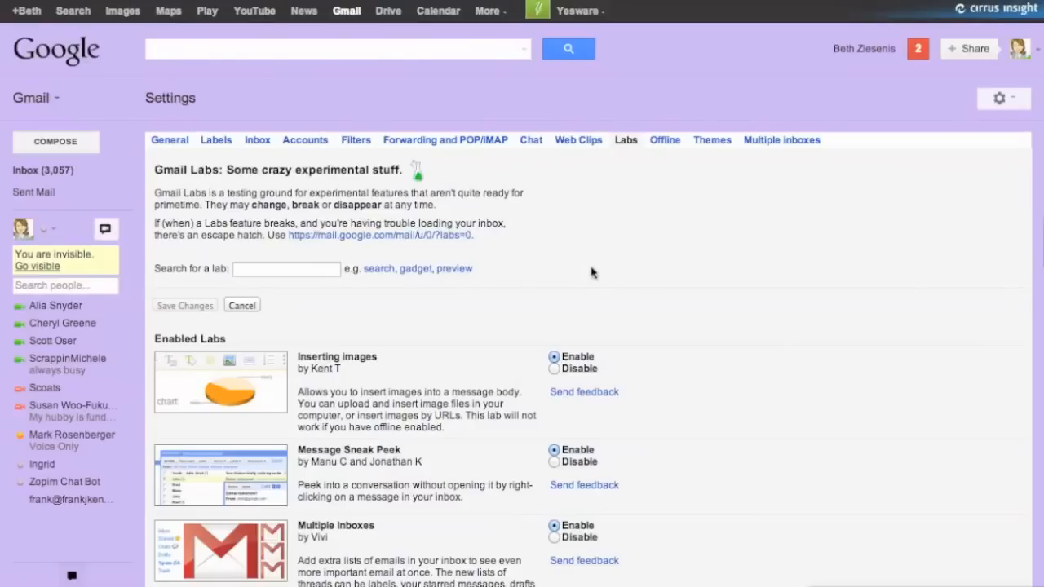
{"action": "mouse_move", "coordinate": [766, 267]}
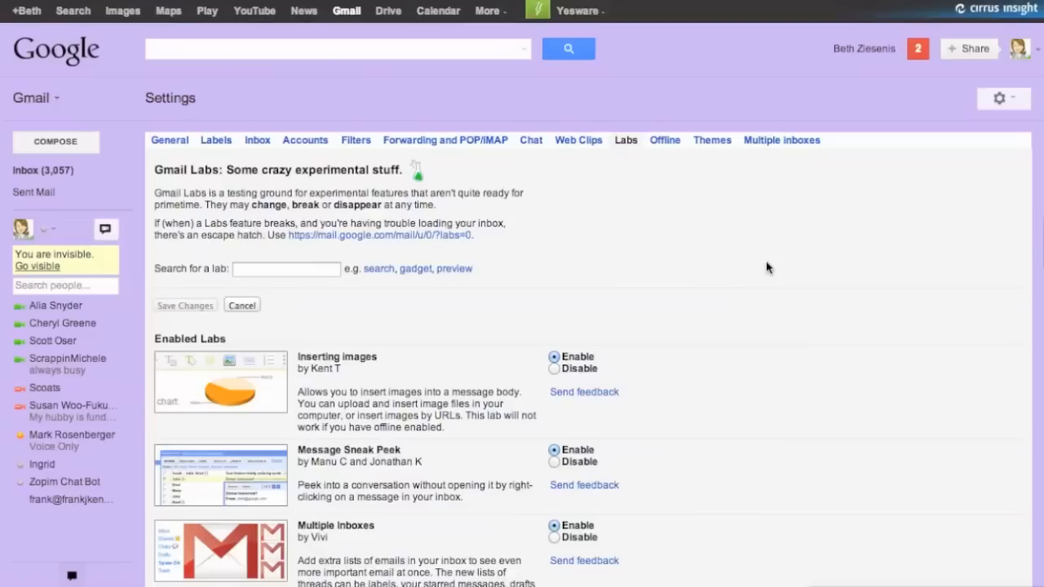
{"action": "mouse_move", "coordinate": [585, 206]}
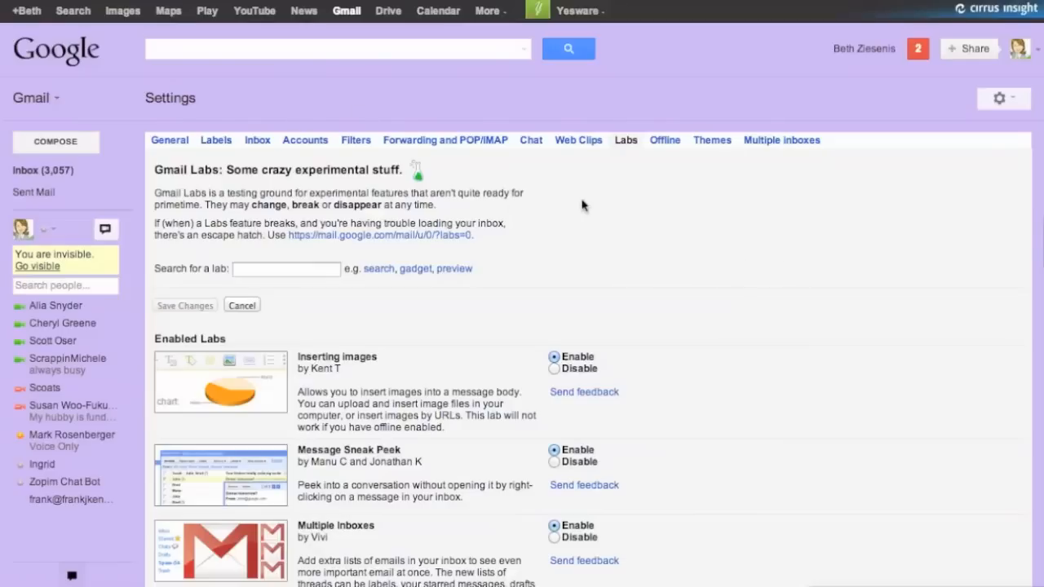
{"action": "mouse_move", "coordinate": [633, 192]}
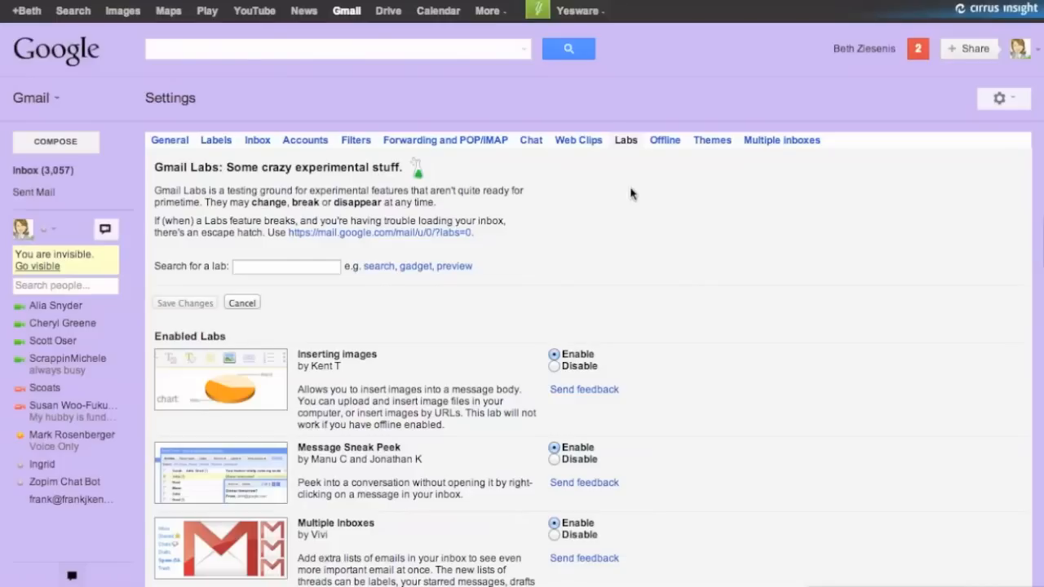
Step: Look through the Labs settings, visit the Accounts settings and return to the Labs settings
{"action": "scroll", "scroll_direction": "down", "scroll_amount": 3}
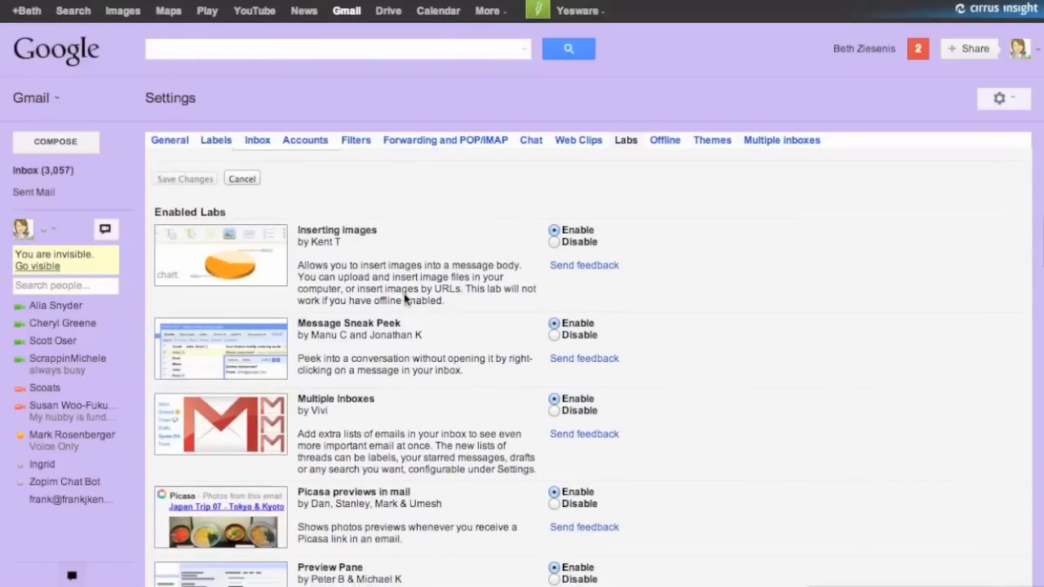
{"action": "scroll", "scroll_direction": "down", "scroll_amount": 3}
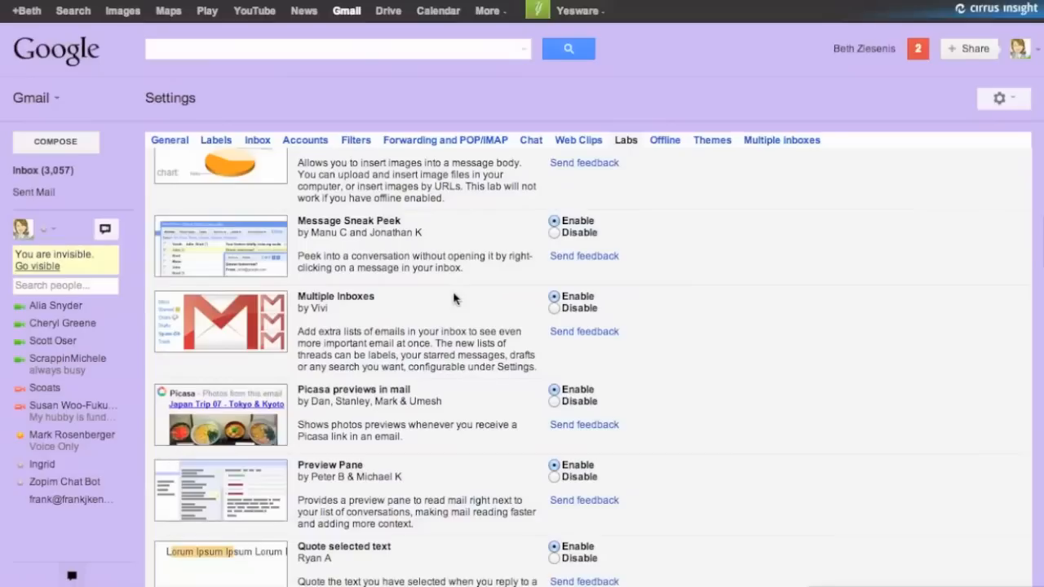
{"action": "scroll", "scroll_direction": "down", "scroll_amount": 3}
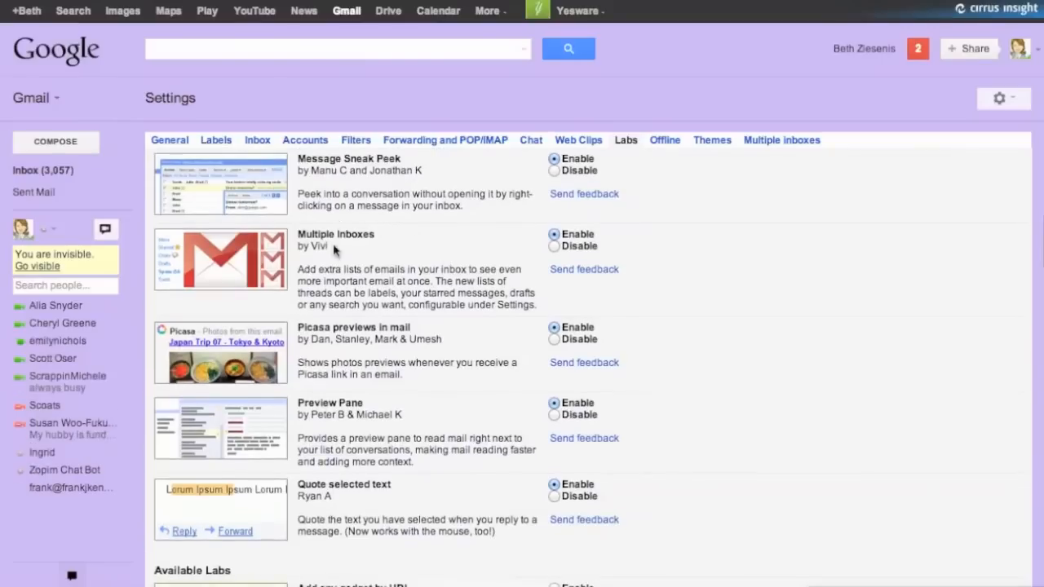
{"action": "mouse_move", "coordinate": [395, 259]}
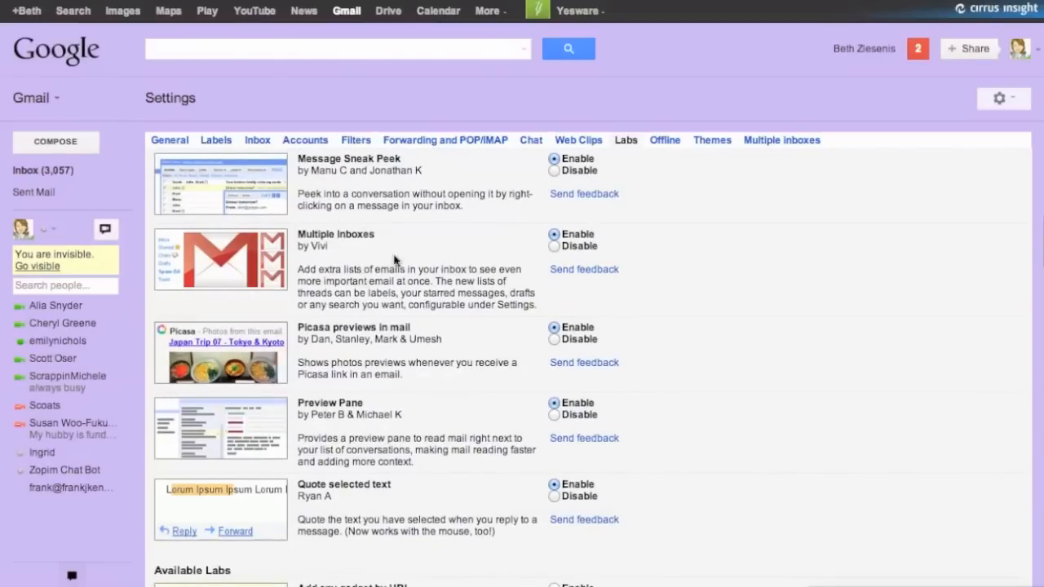
{"action": "mouse_move", "coordinate": [357, 260]}
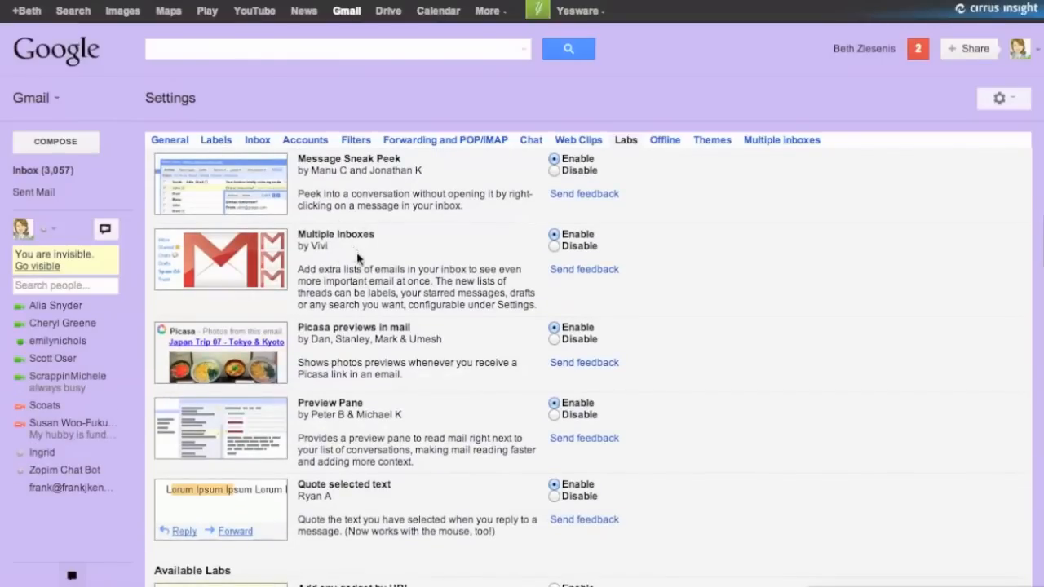
{"action": "mouse_move", "coordinate": [444, 281]}
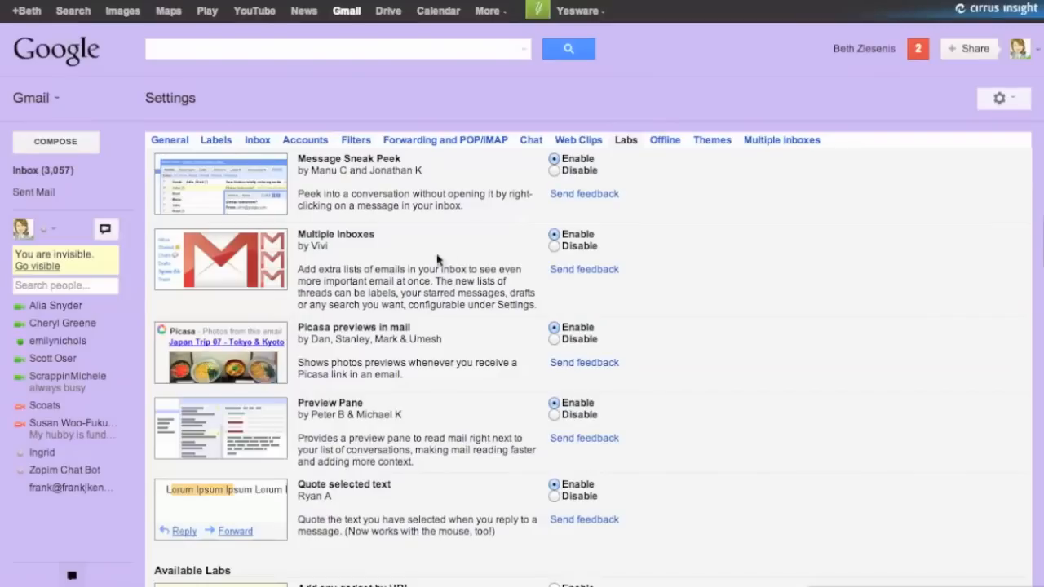
{"action": "mouse_move", "coordinate": [293, 133]}
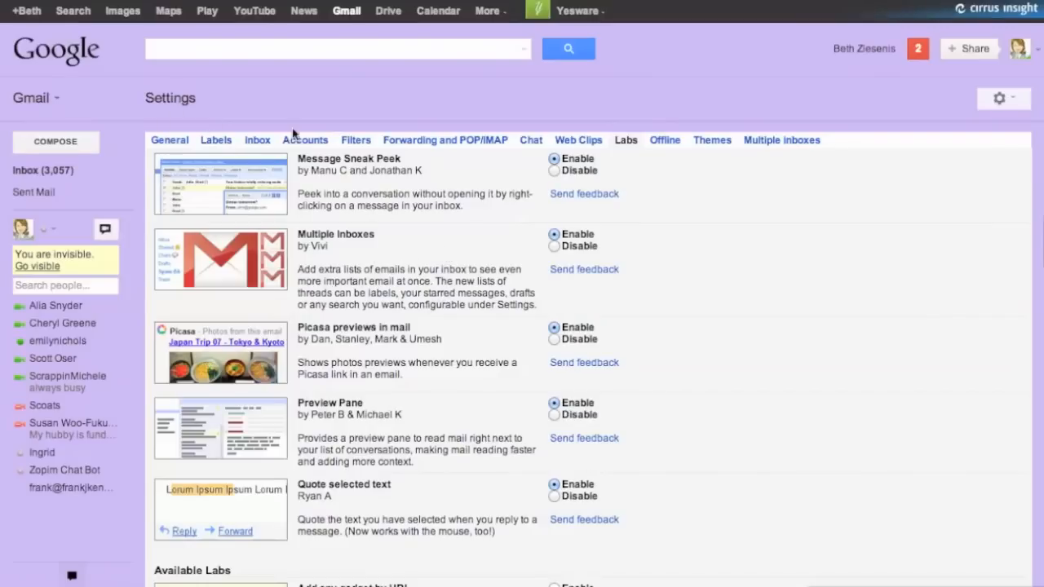
{"action": "left_click", "coordinate": [305, 140]}
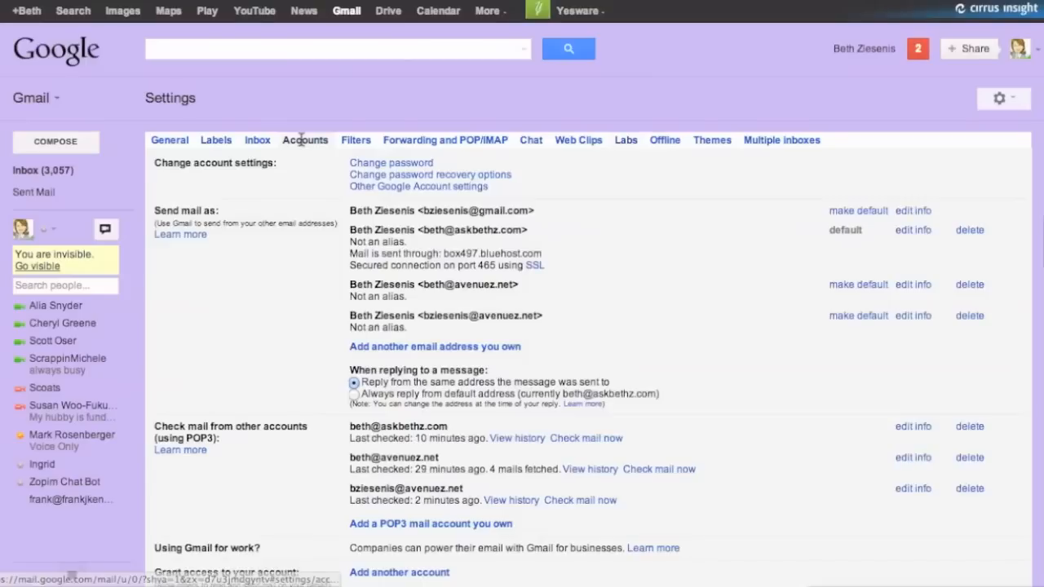
{"action": "mouse_move", "coordinate": [522, 248]}
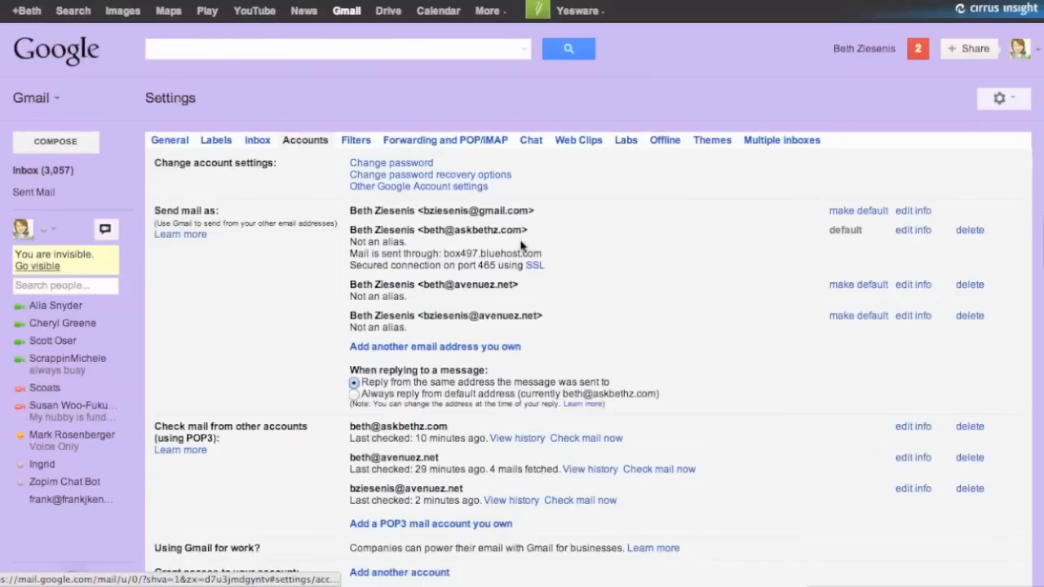
{"action": "left_click", "coordinate": [624, 141]}
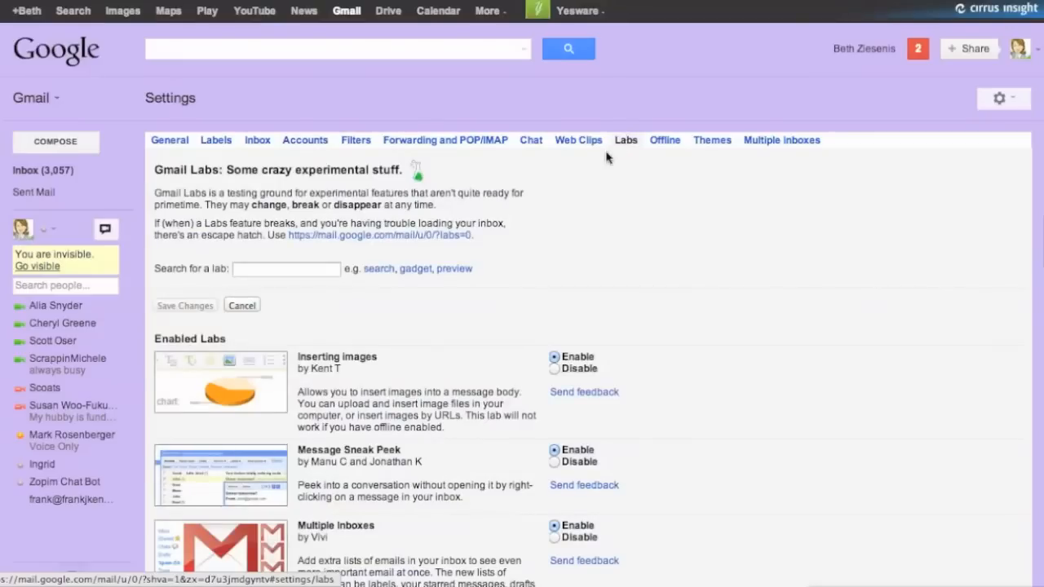
{"action": "mouse_move", "coordinate": [487, 297]}
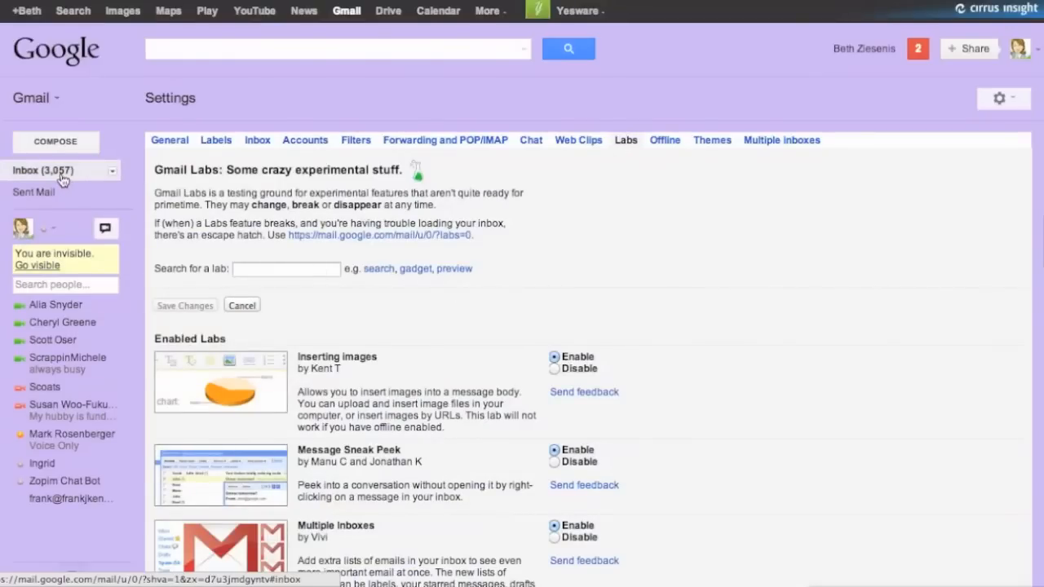
Step: Show the inbox with its Nerdy and AvoZ sections and the Yesware tracking bar above them
{"action": "left_click", "coordinate": [26, 170]}
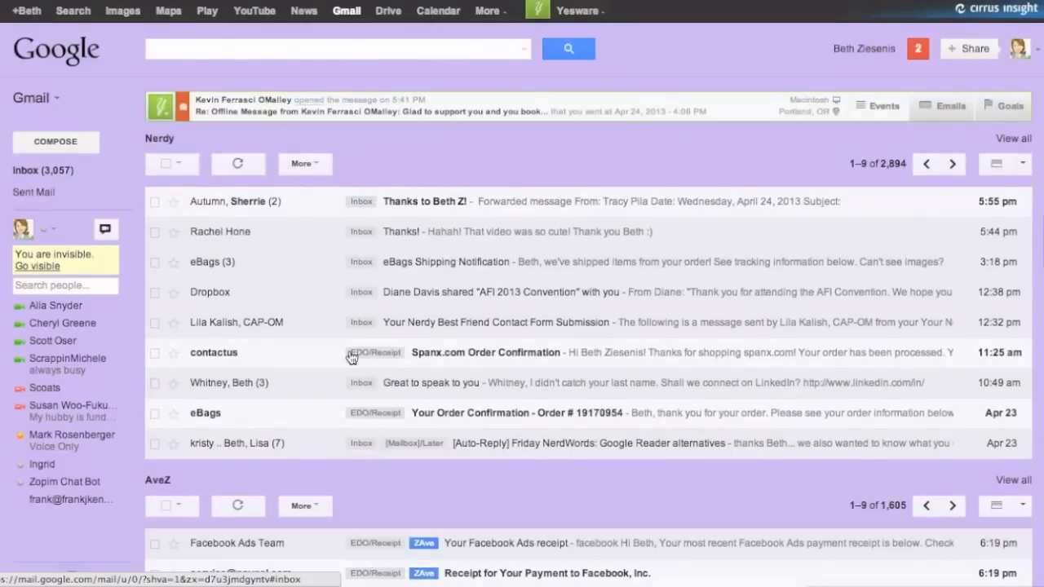
{"action": "scroll", "scroll_direction": "down", "scroll_amount": 3}
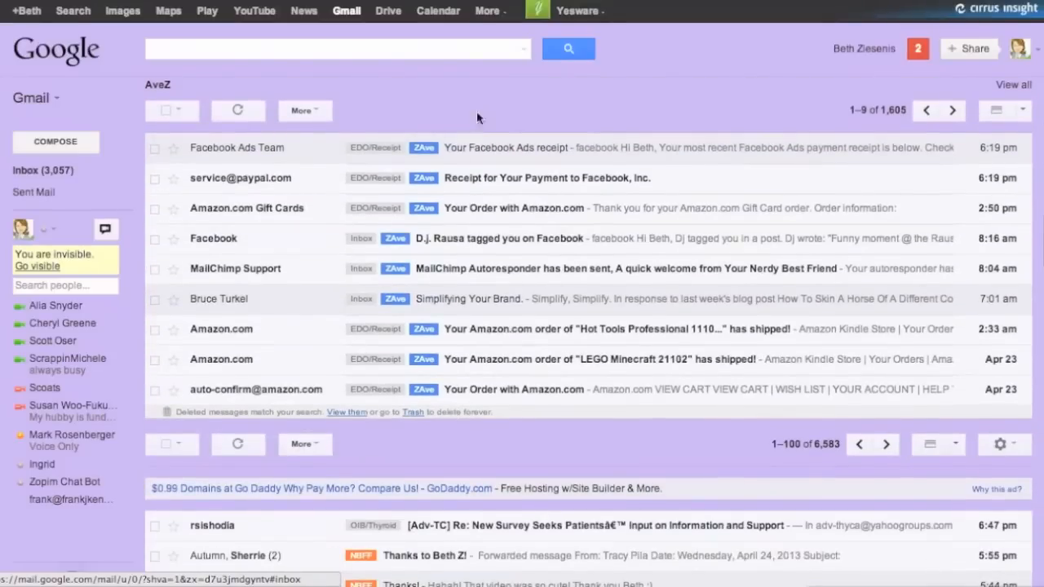
{"action": "scroll", "scroll_direction": "down", "scroll_amount": 3}
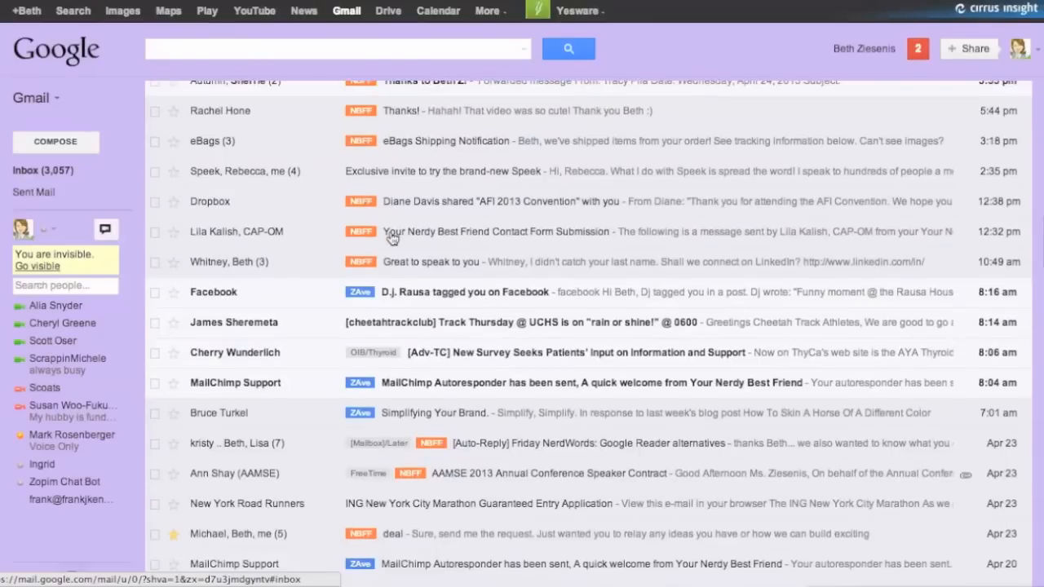
{"action": "scroll", "scroll_direction": "up", "scroll_amount": 3}
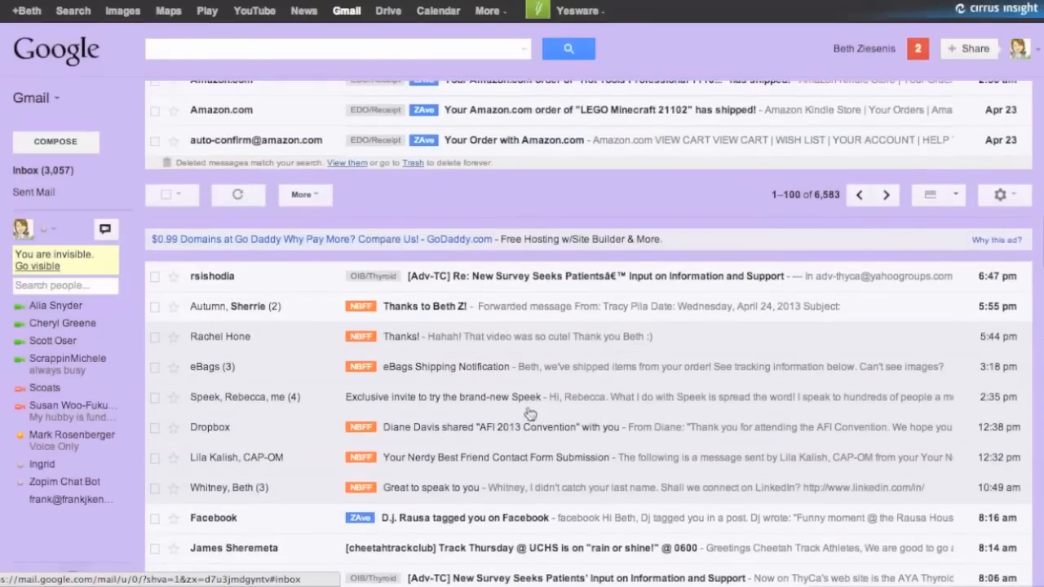
{"action": "scroll", "scroll_direction": "up", "scroll_amount": 3}
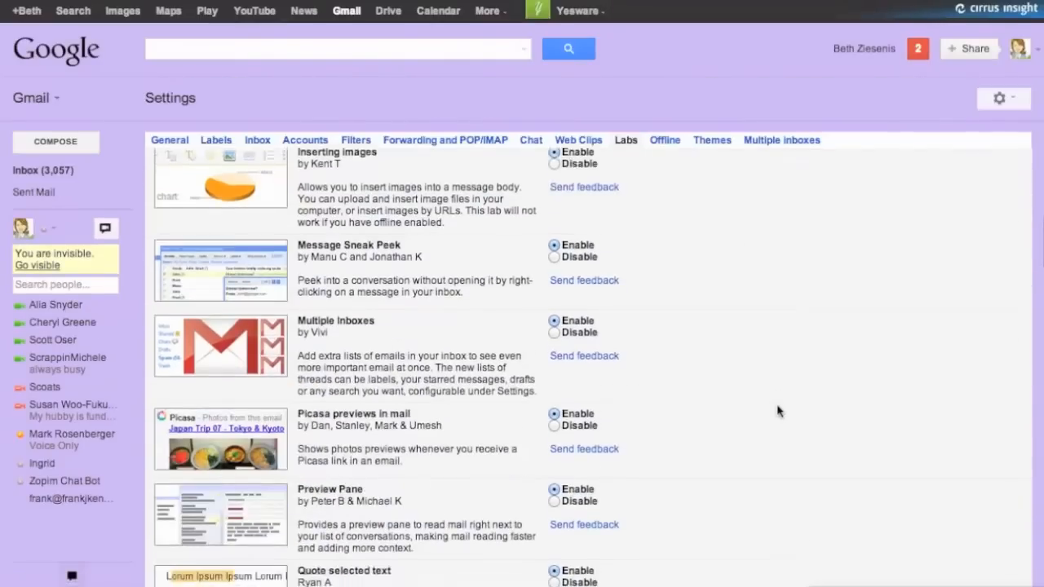
Step: Scroll past the enabled Preview Pane and Quote selected text labs to the Available Labs list
{"action": "scroll", "scroll_direction": "down", "scroll_amount": 3}
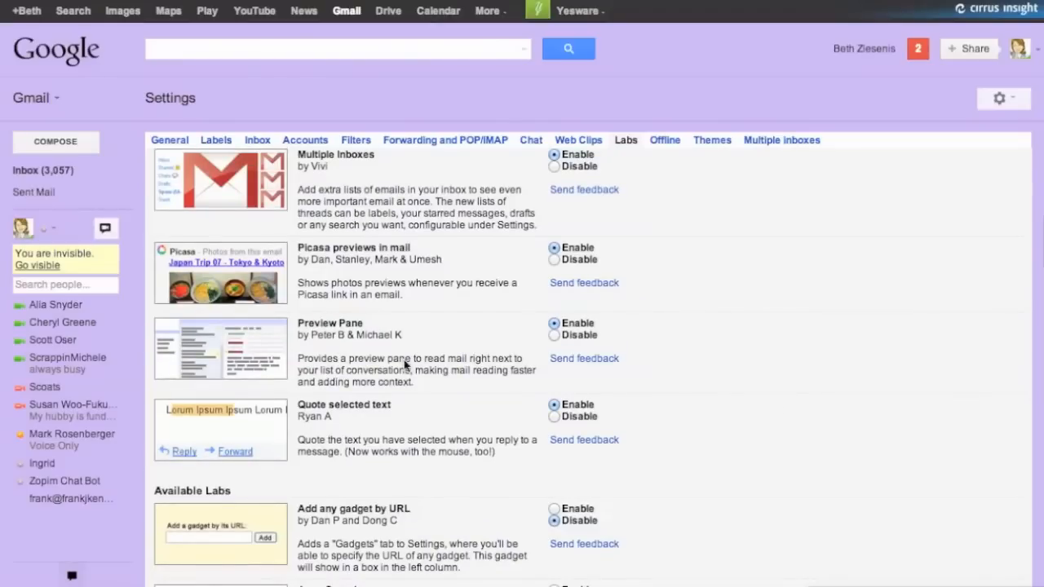
{"action": "scroll", "scroll_direction": "down", "scroll_amount": 3}
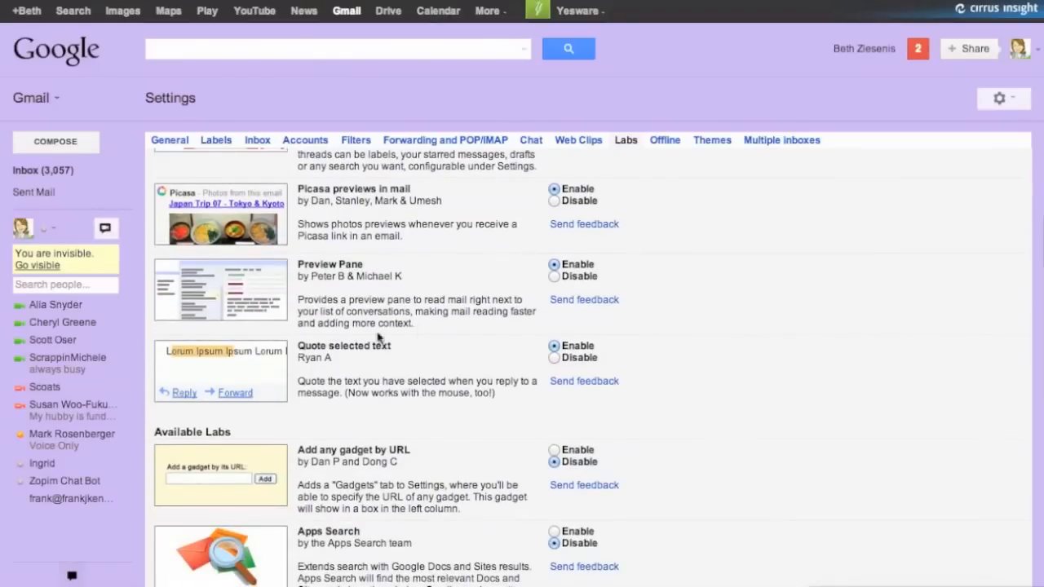
{"action": "scroll", "scroll_direction": "down", "scroll_amount": 3}
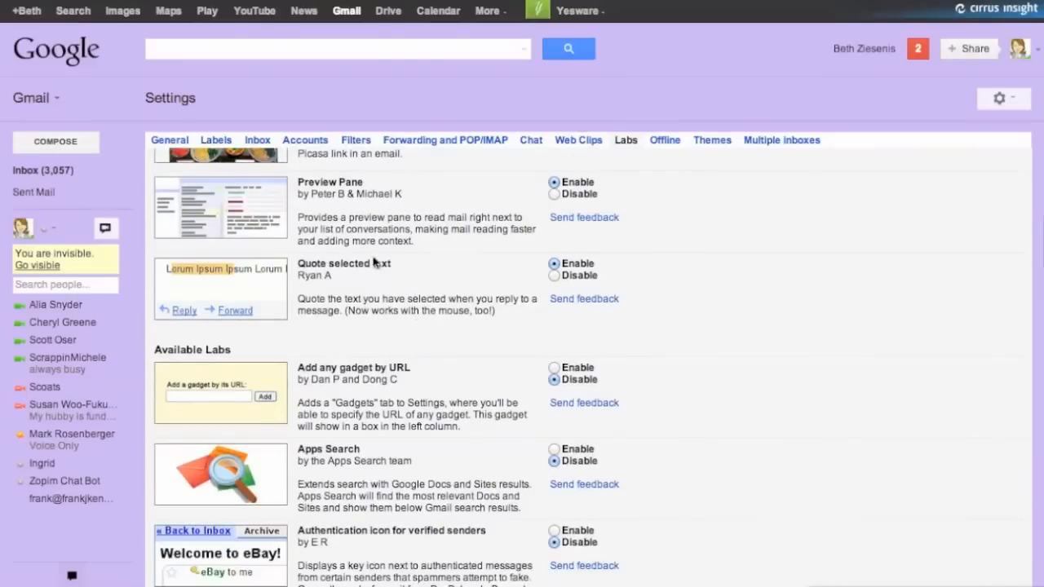
{"action": "mouse_move", "coordinate": [424, 290]}
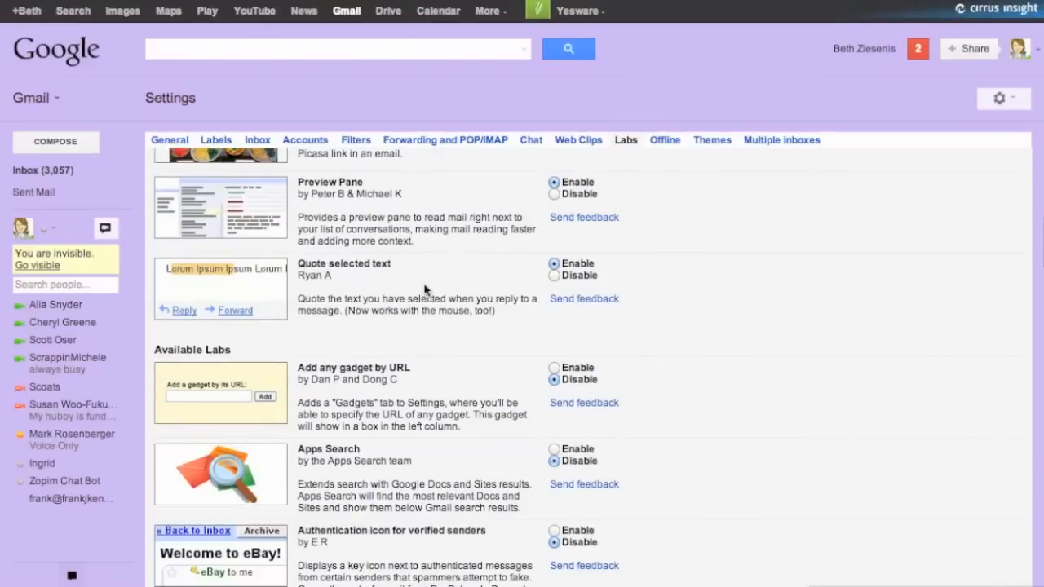
{"action": "mouse_move", "coordinate": [377, 325]}
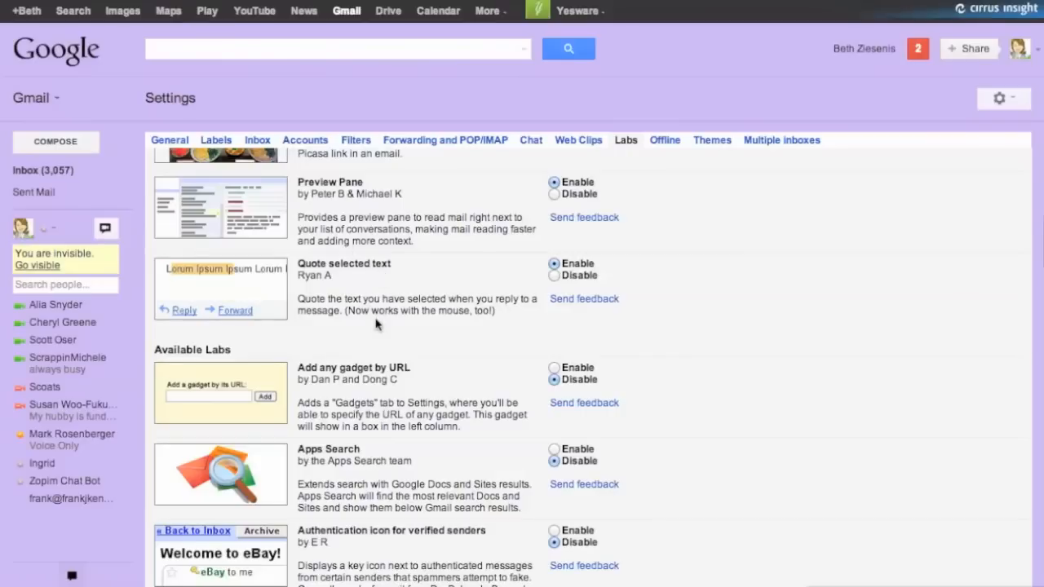
{"action": "mouse_move", "coordinate": [440, 297]}
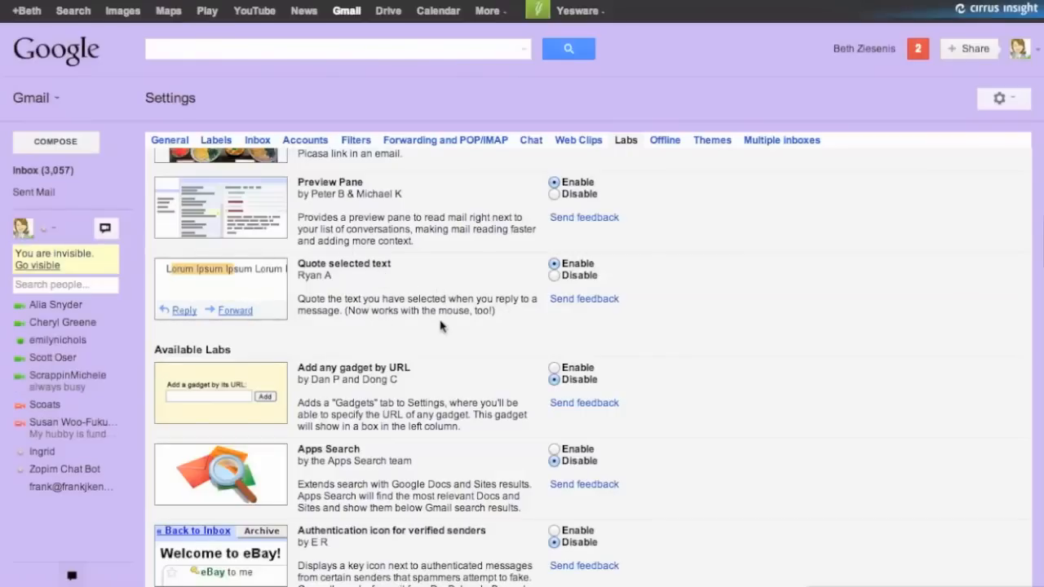
Step: Scroll through Available Labs past Canned Responses and Extra Emoji to the Google Docs gadget entries
{"action": "scroll", "scroll_direction": "down", "scroll_amount": 3}
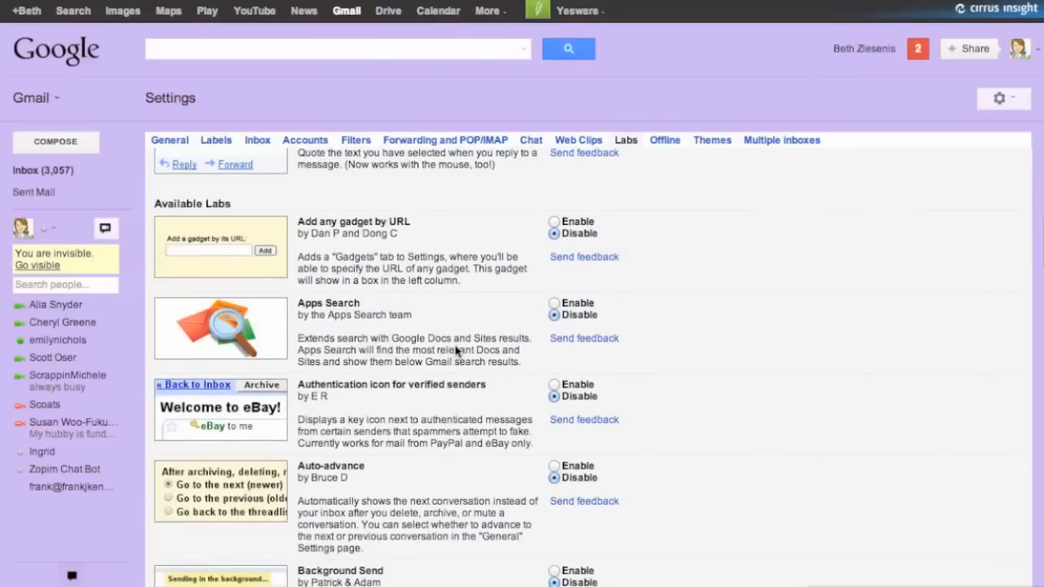
{"action": "scroll", "scroll_direction": "down", "scroll_amount": 3}
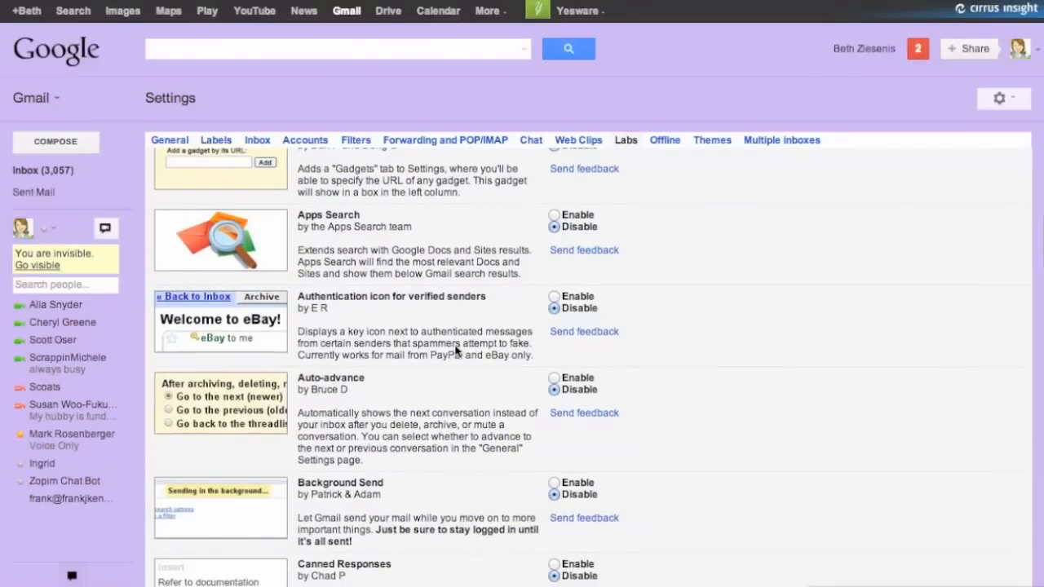
{"action": "scroll", "scroll_direction": "down", "scroll_amount": 3}
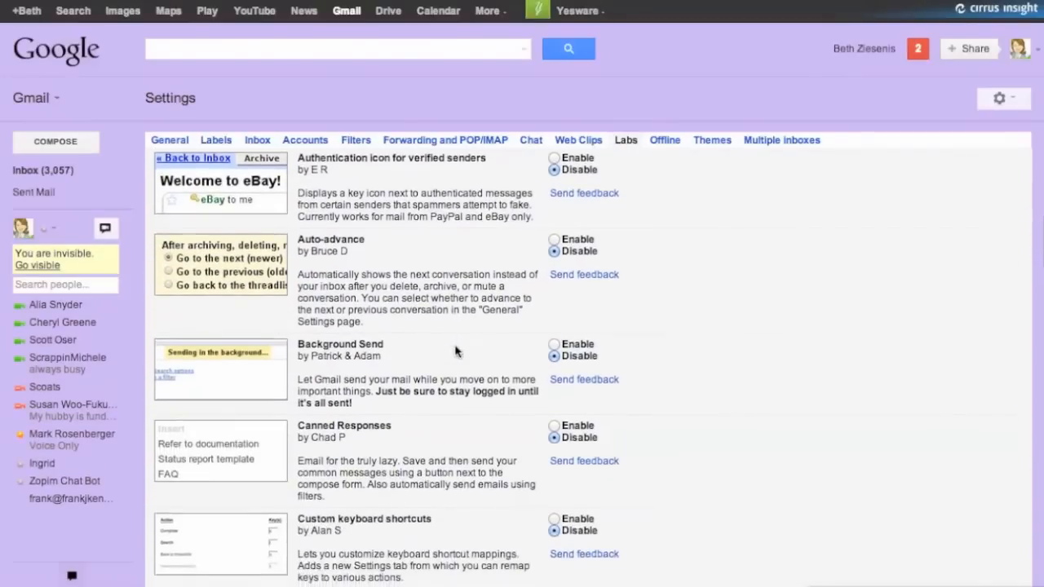
{"action": "scroll", "scroll_direction": "down", "scroll_amount": 3}
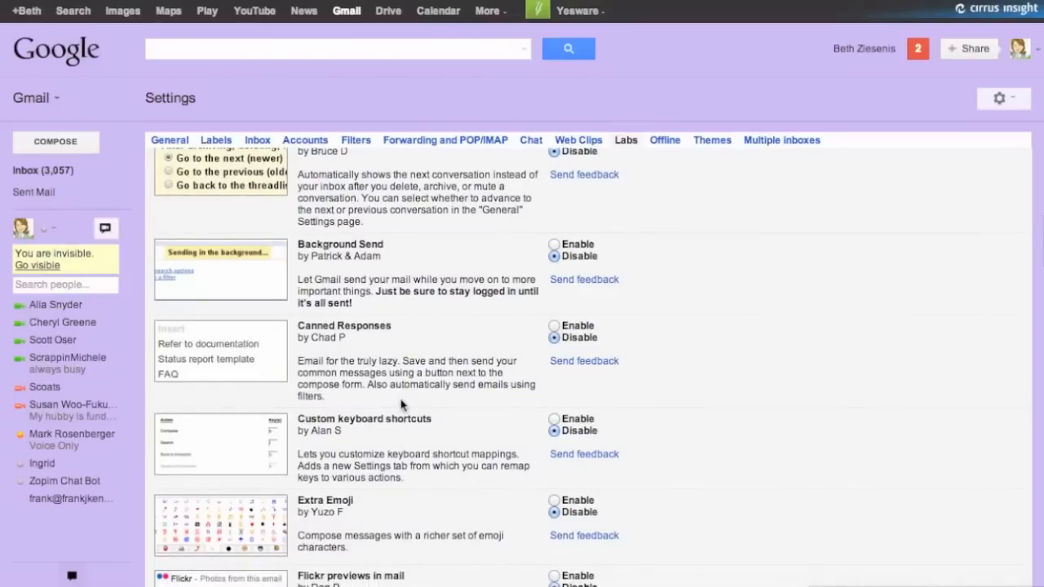
{"action": "mouse_move", "coordinate": [434, 390]}
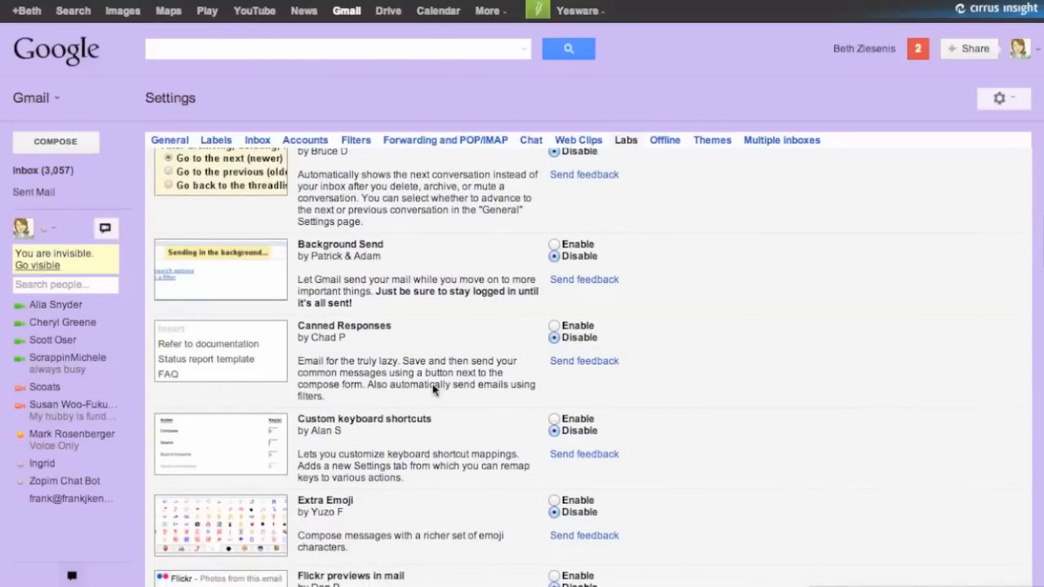
{"action": "scroll", "scroll_direction": "down", "scroll_amount": 3}
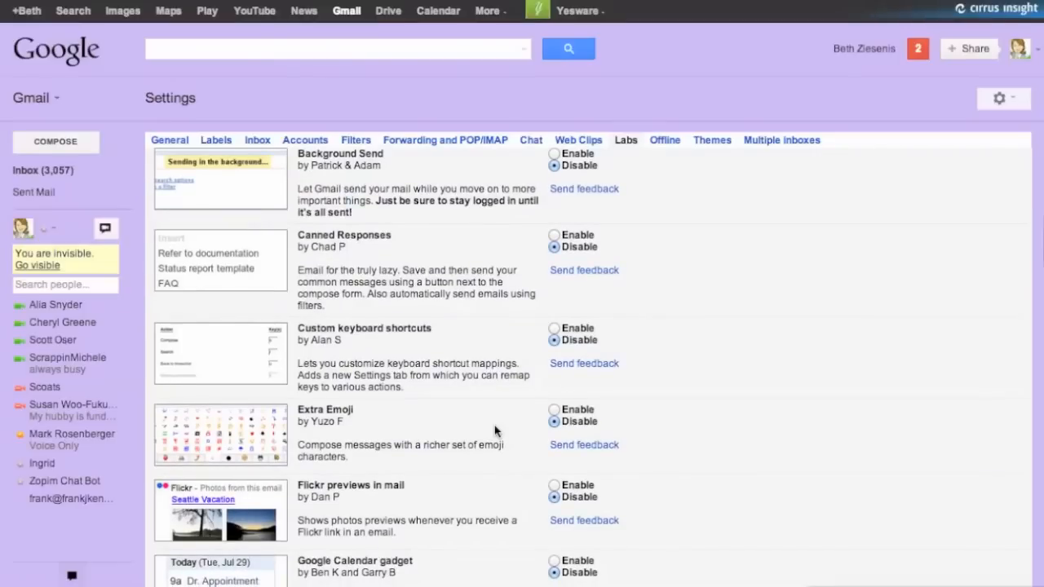
{"action": "scroll", "scroll_direction": "down", "scroll_amount": 3}
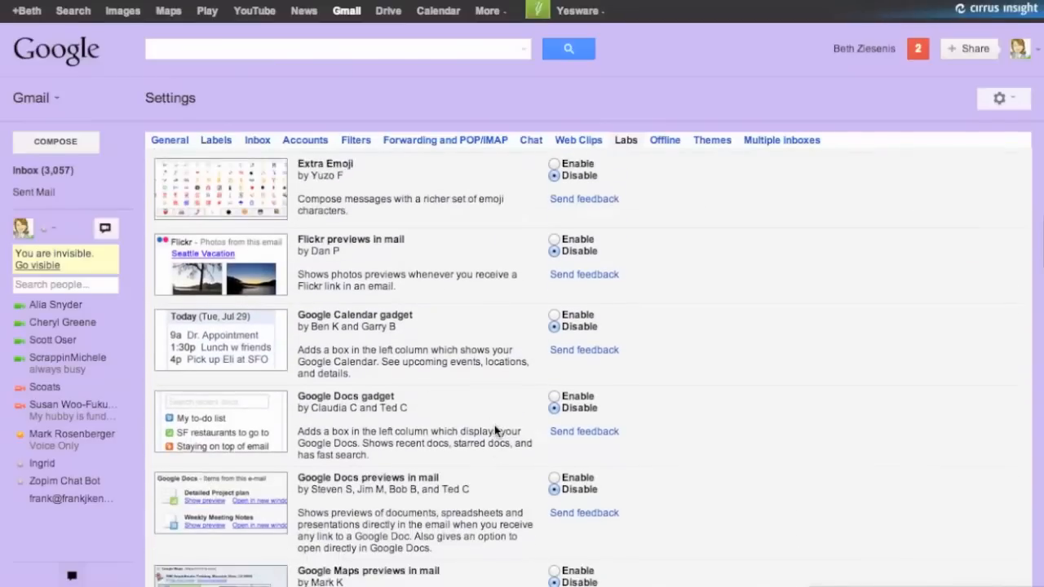
{"action": "scroll", "scroll_direction": "down", "scroll_amount": 3}
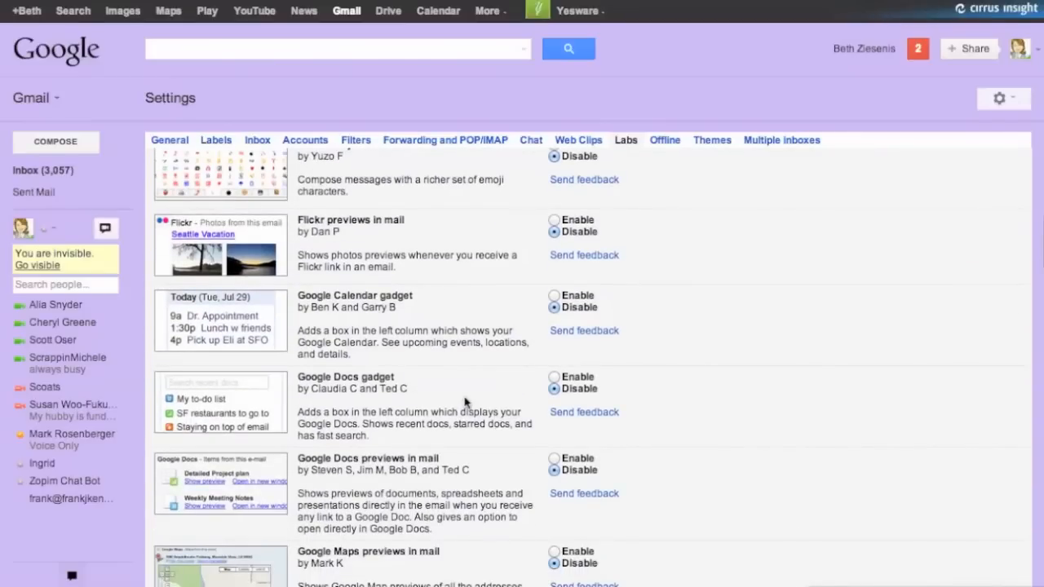
{"action": "mouse_move", "coordinate": [415, 287]}
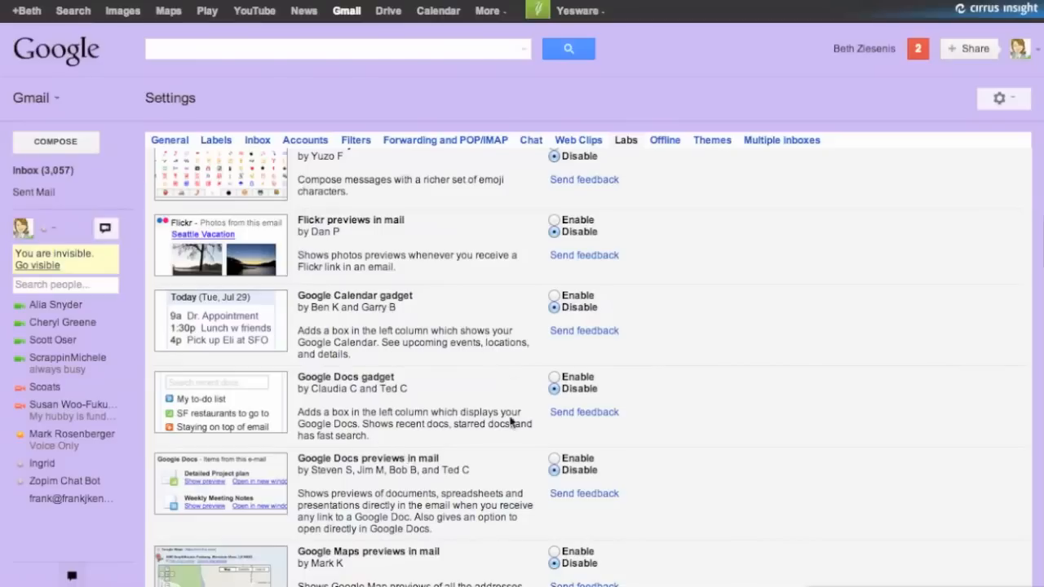
{"action": "mouse_move", "coordinate": [992, 492]}
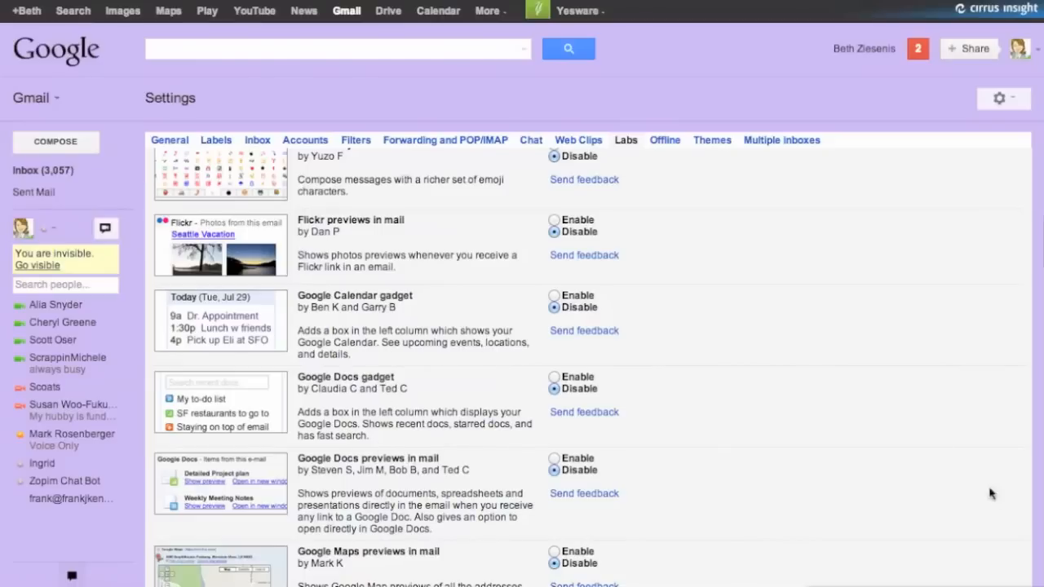
{"action": "mouse_move", "coordinate": [930, 467]}
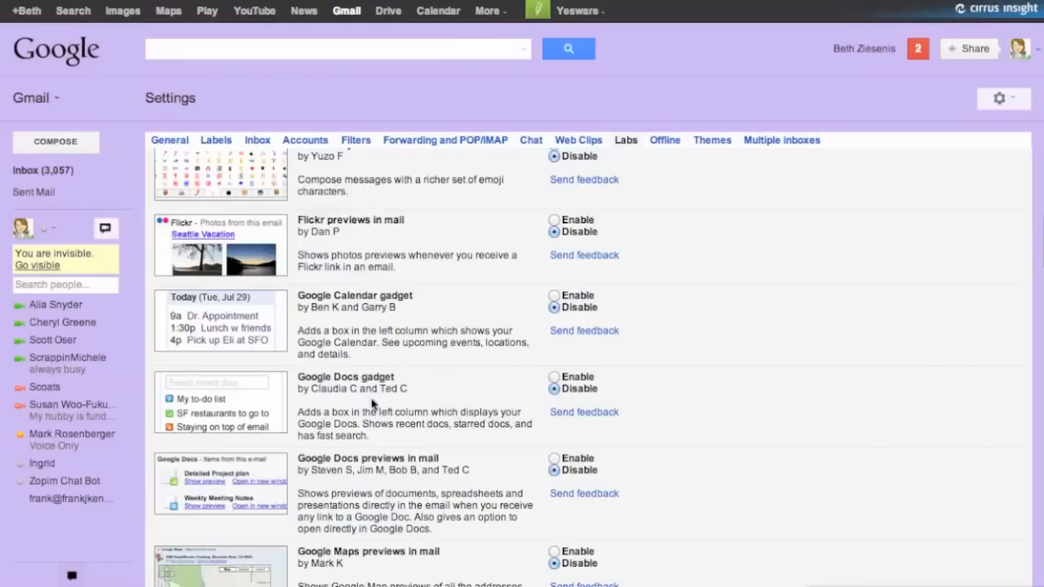
{"action": "mouse_move", "coordinate": [395, 463]}
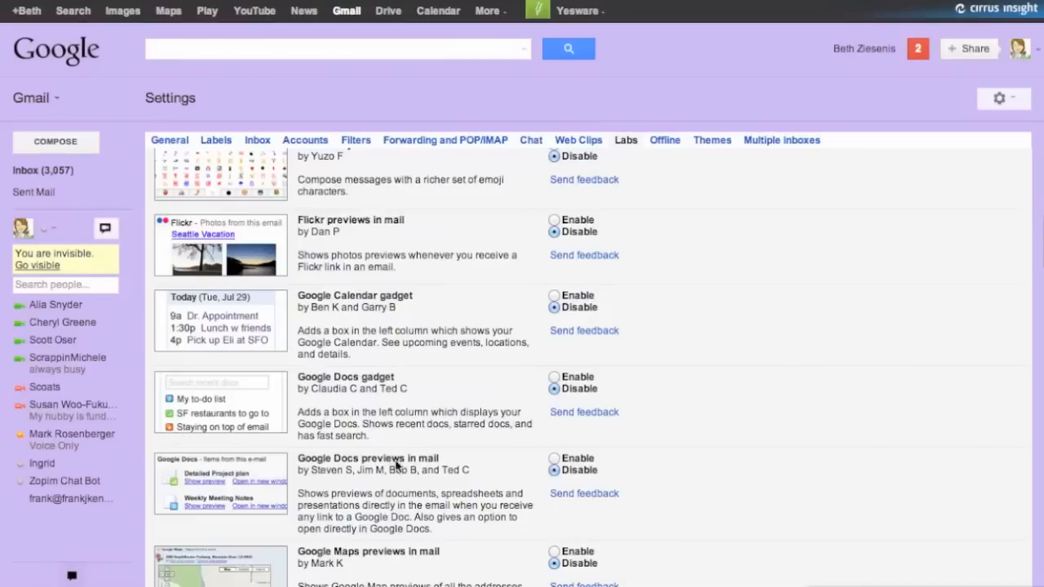
{"action": "scroll", "scroll_direction": "down", "scroll_amount": 3}
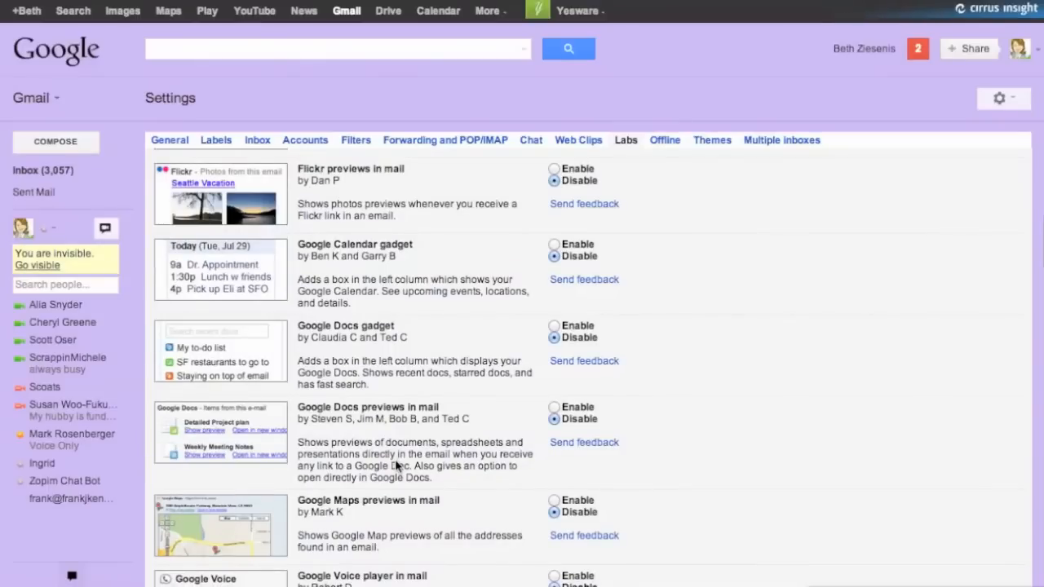
{"action": "scroll", "scroll_direction": "down", "scroll_amount": 3}
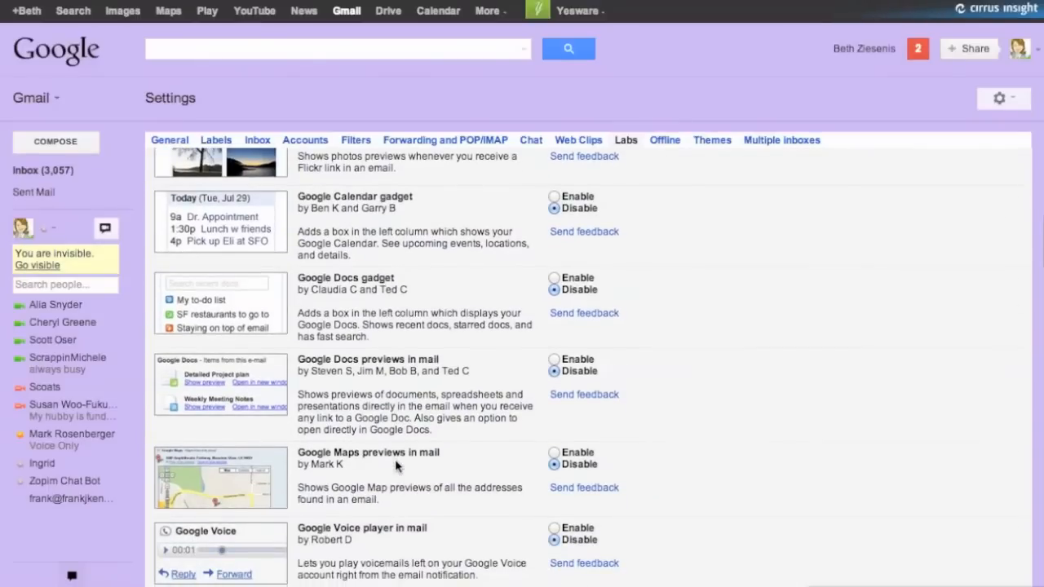
{"action": "scroll", "scroll_direction": "down", "scroll_amount": 3}
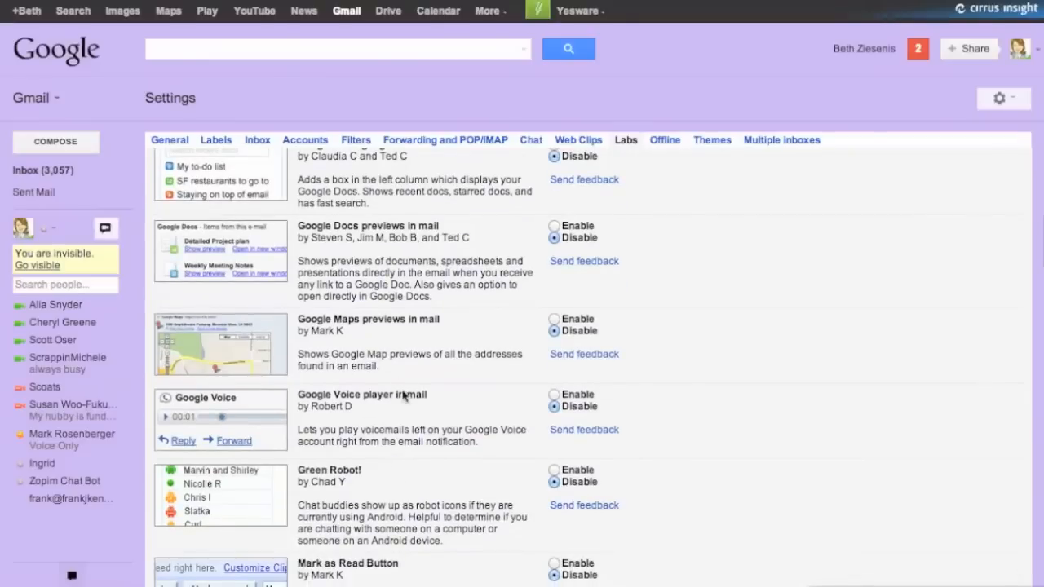
{"action": "scroll", "scroll_direction": "down", "scroll_amount": 3}
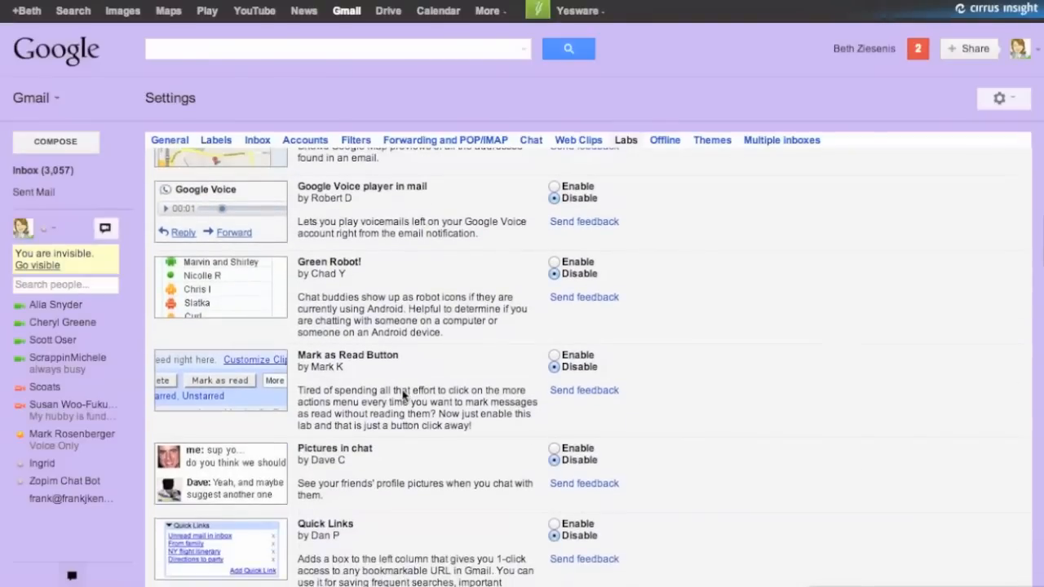
{"action": "scroll", "scroll_direction": "down", "scroll_amount": 3}
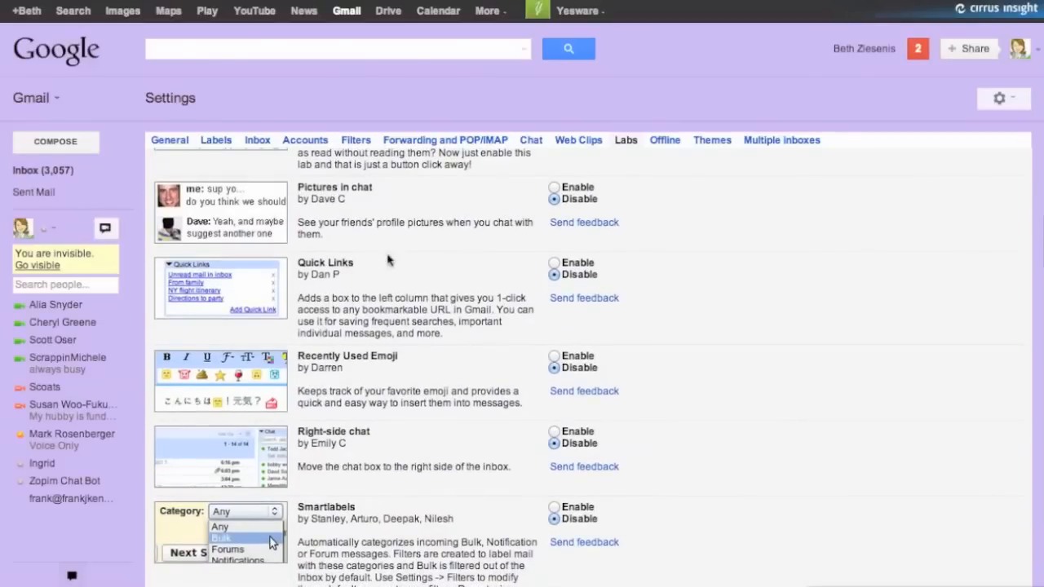
{"action": "mouse_move", "coordinate": [503, 353]}
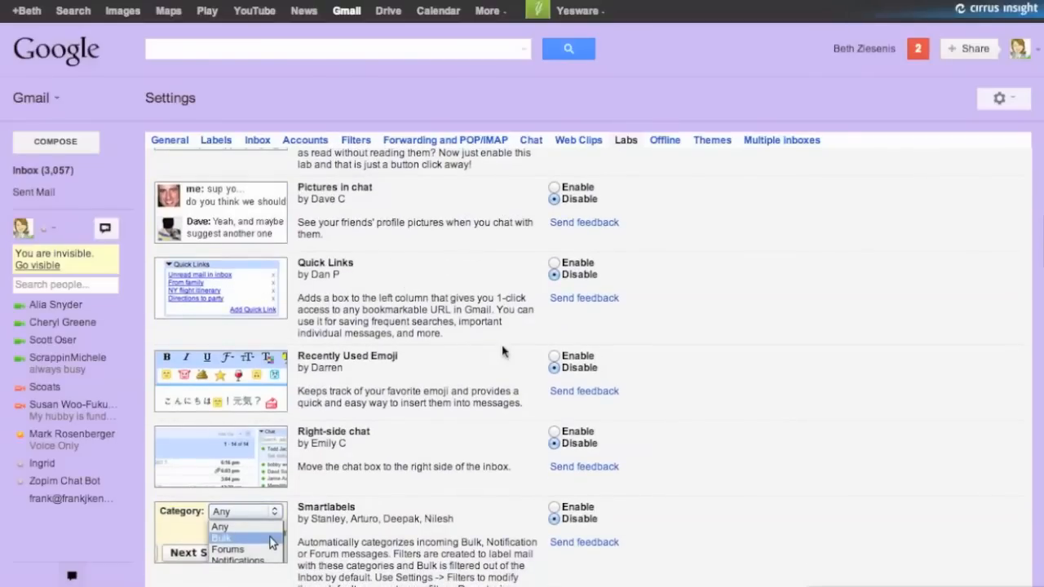
{"action": "scroll", "scroll_direction": "down", "scroll_amount": 3}
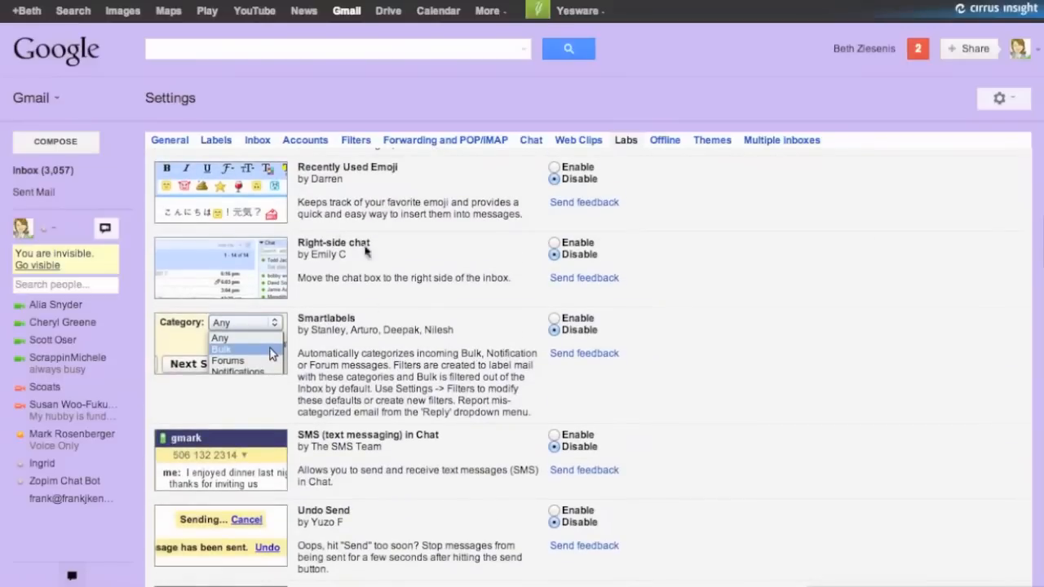
{"action": "mouse_move", "coordinate": [395, 359]}
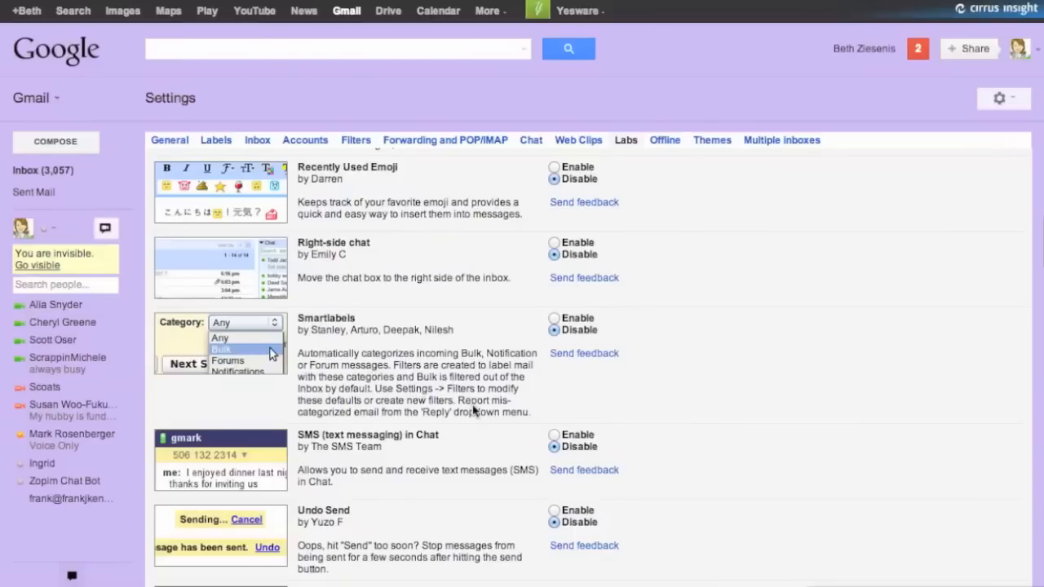
{"action": "scroll", "scroll_direction": "down", "scroll_amount": 3}
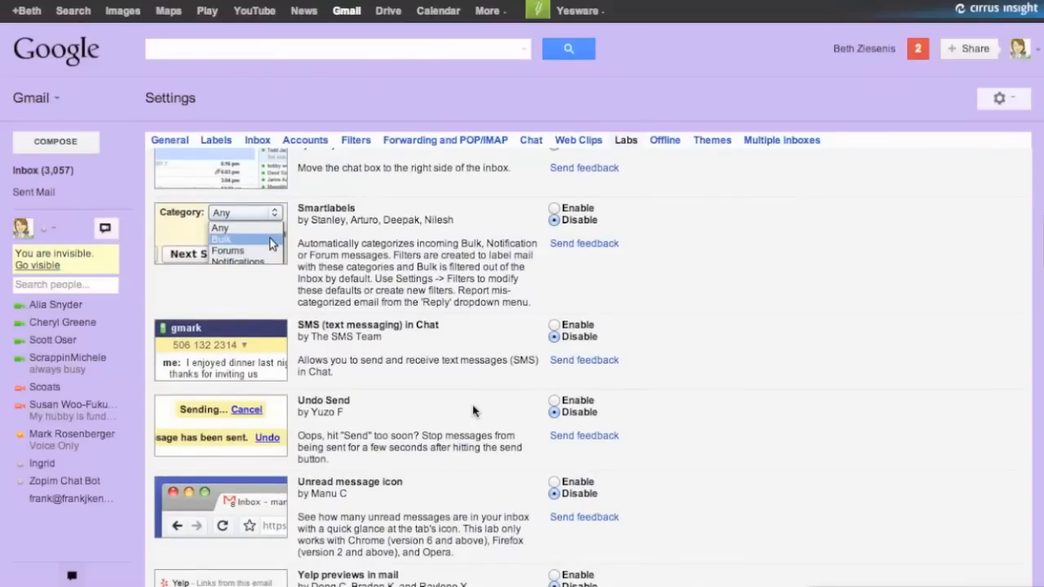
{"action": "scroll", "scroll_direction": "down", "scroll_amount": 3}
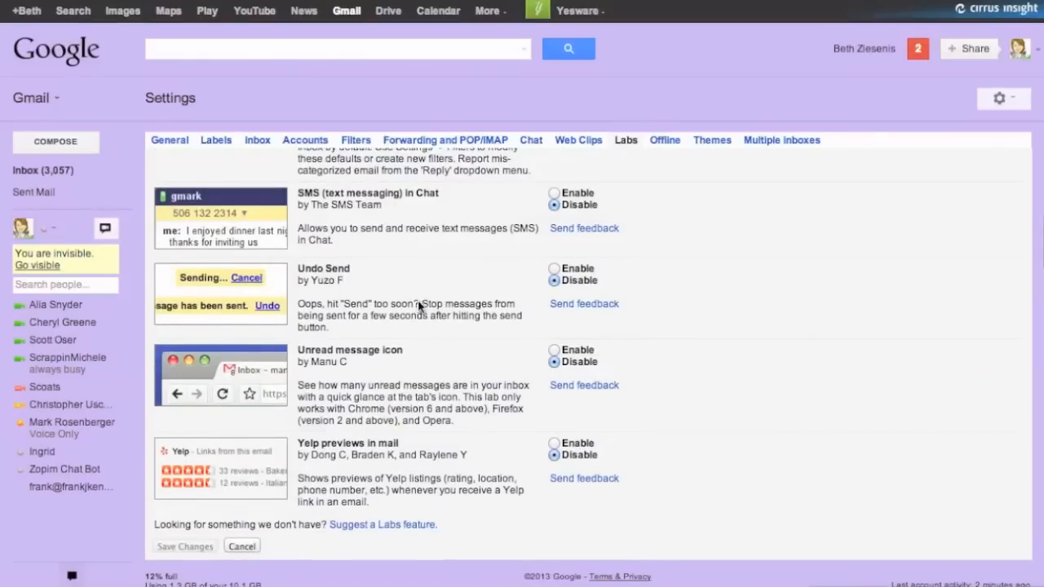
{"action": "scroll", "scroll_direction": "up", "scroll_amount": 3}
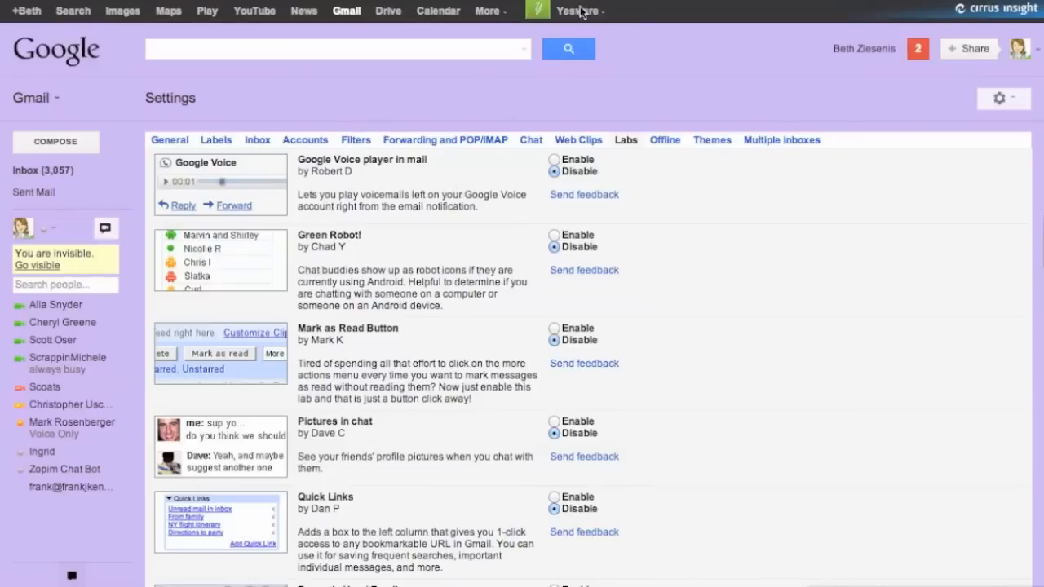
{"action": "mouse_move", "coordinate": [74, 168]}
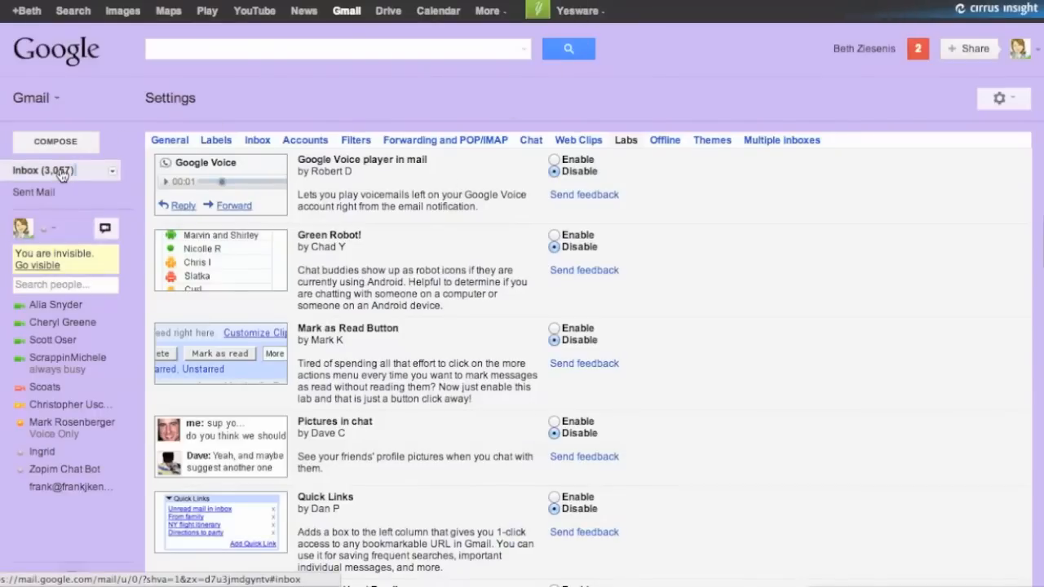
Step: Return to the inbox and show the Yesware tracking menu with dashboard, report and help options
{"action": "left_click", "coordinate": [26, 169]}
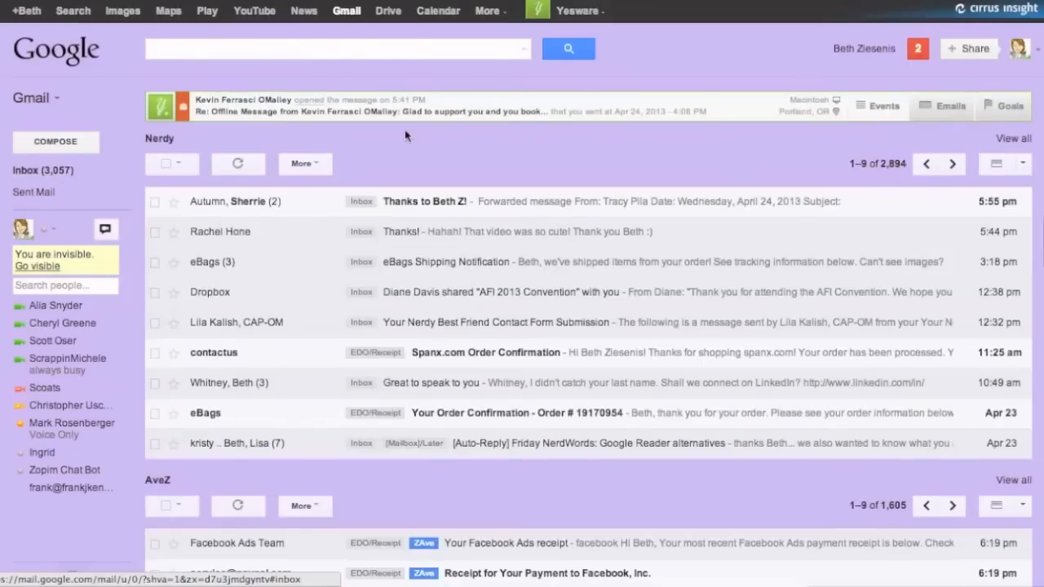
{"action": "mouse_move", "coordinate": [679, 127]}
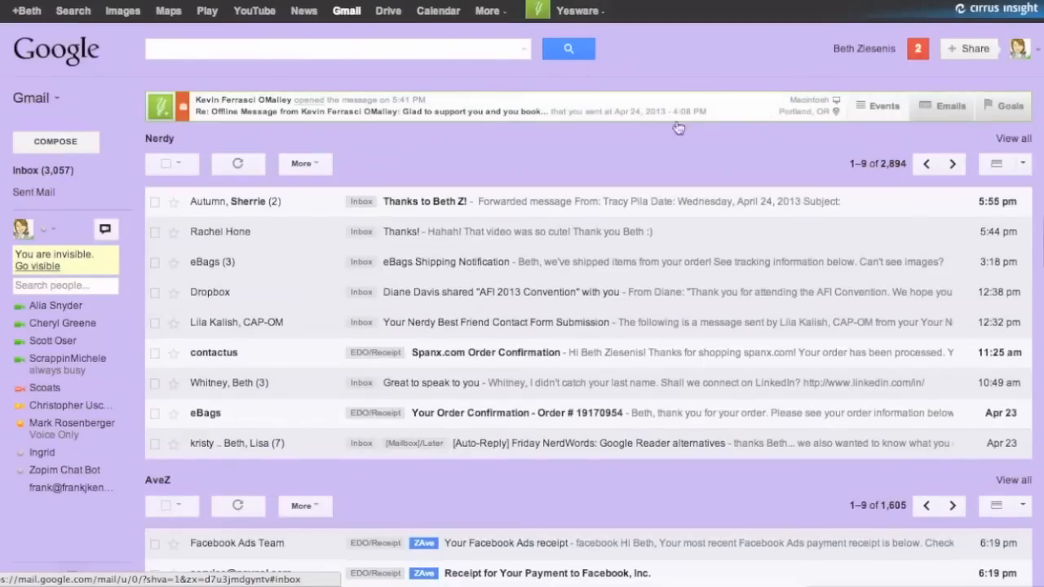
{"action": "mouse_move", "coordinate": [443, 121]}
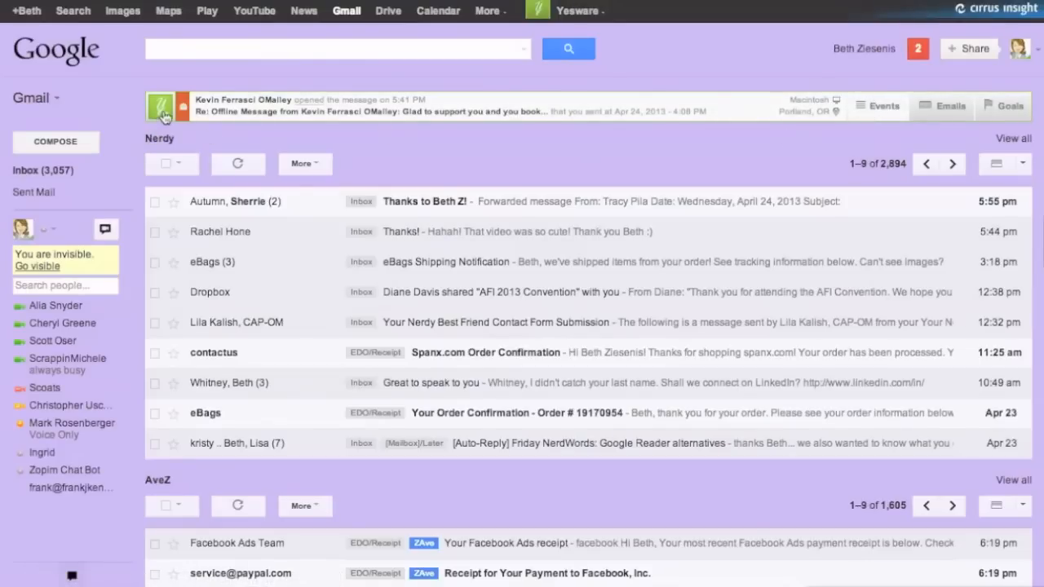
{"action": "left_click", "coordinate": [160, 106]}
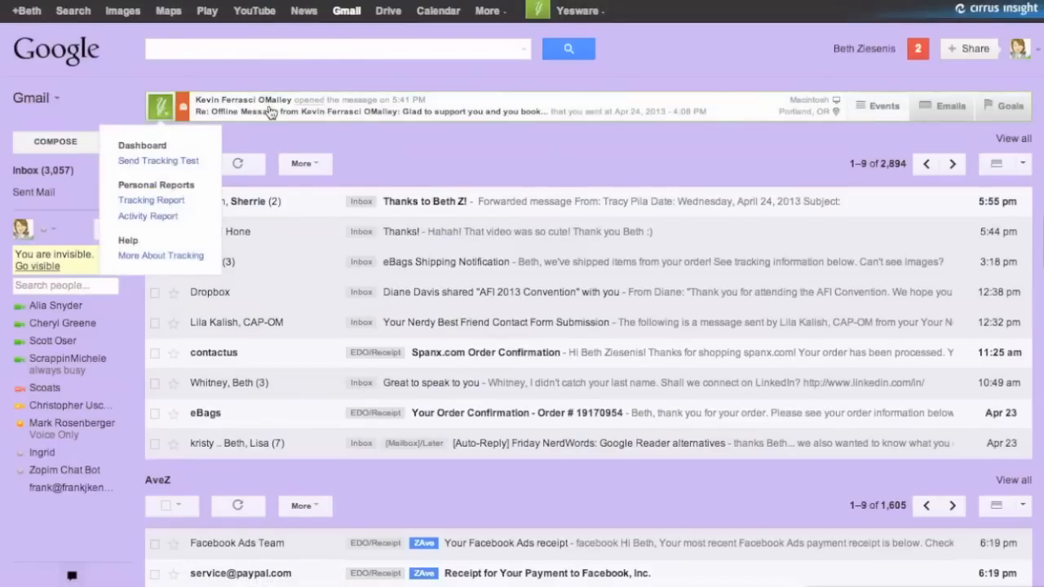
Step: Expand the Yesware tracking bar into its Events list, 189 message-open events in 7 days
{"action": "left_click", "coordinate": [884, 105]}
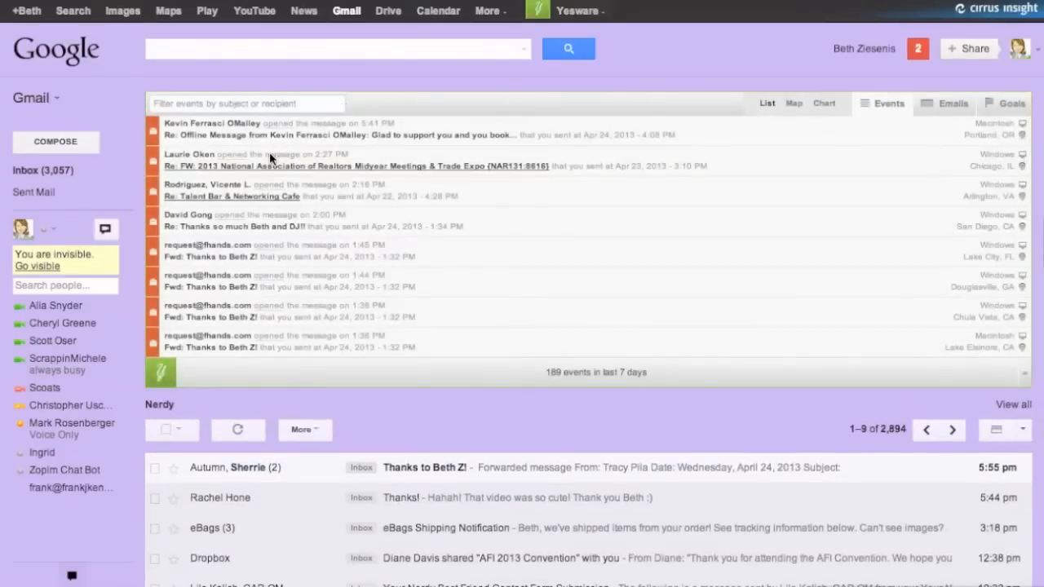
{"action": "mouse_move", "coordinate": [354, 153]}
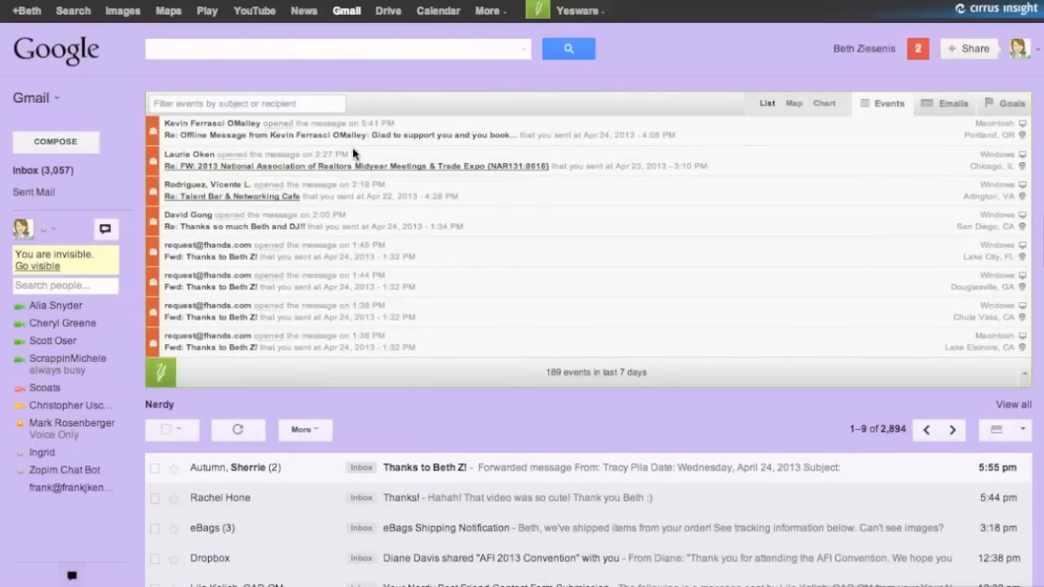
{"action": "mouse_move", "coordinate": [408, 81]}
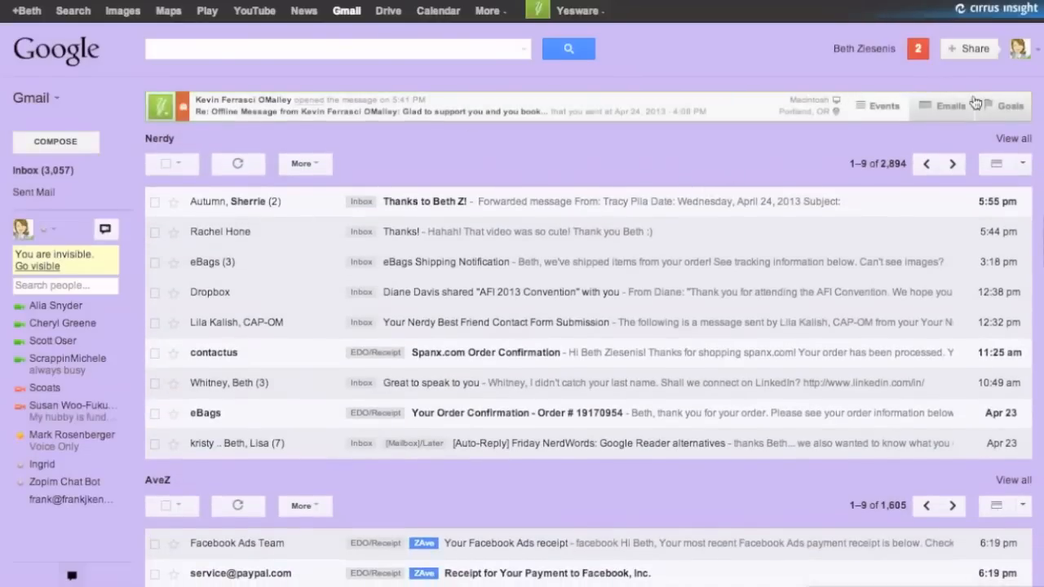
{"action": "mouse_move", "coordinate": [963, 123]}
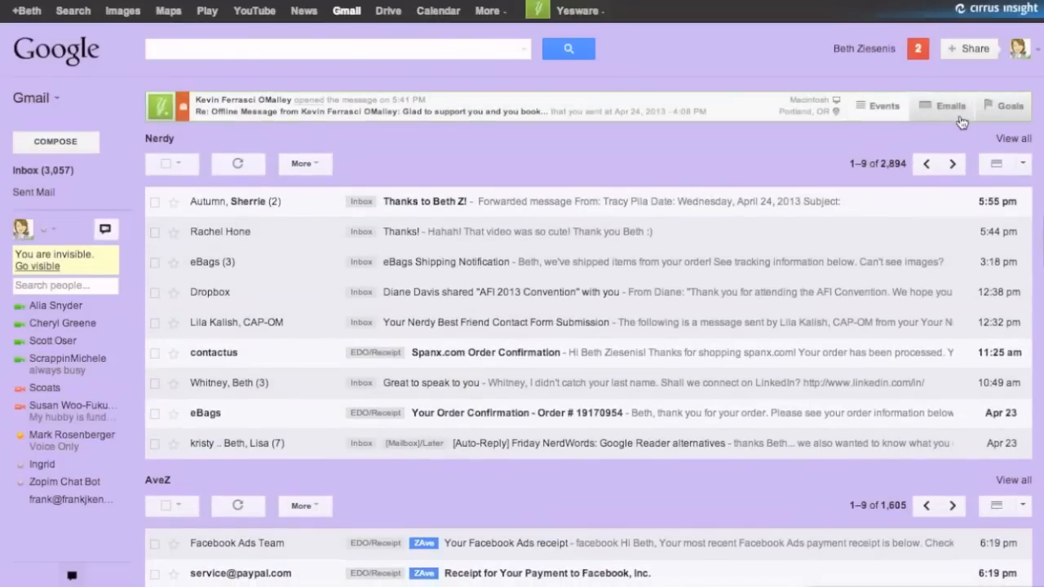
{"action": "mouse_move", "coordinate": [1009, 117]}
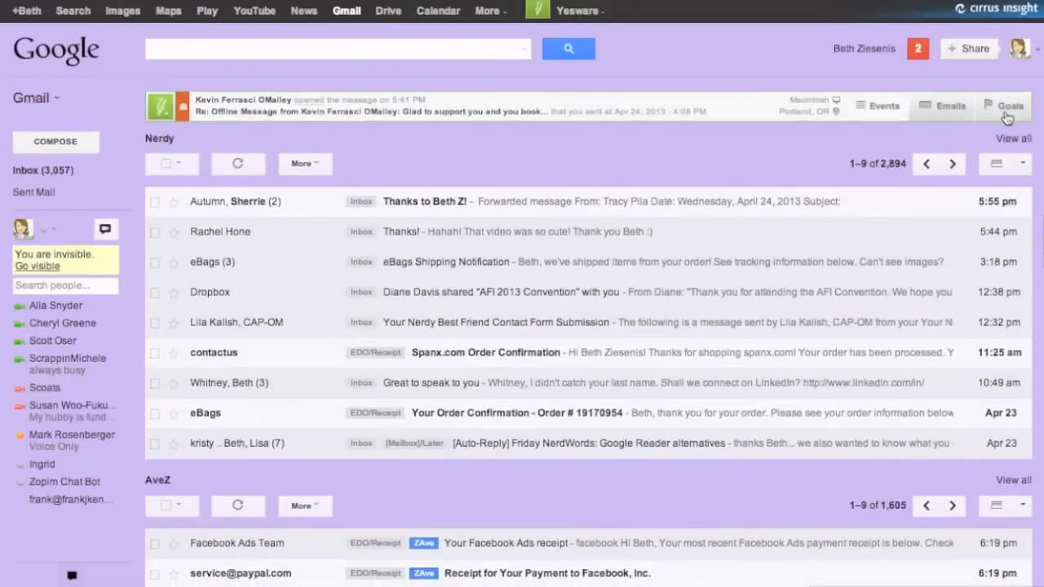
{"action": "mouse_move", "coordinate": [889, 137]}
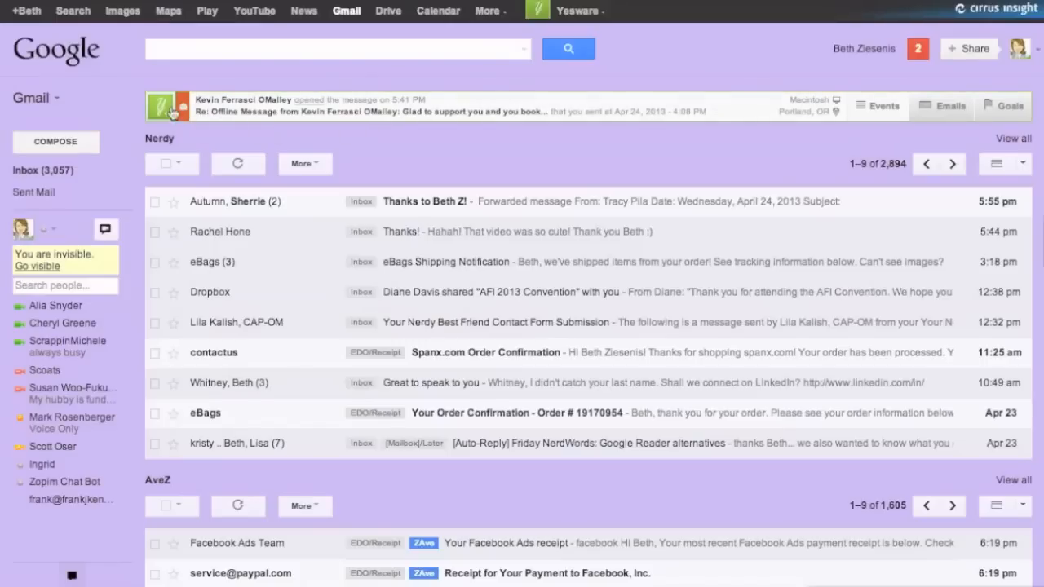
{"action": "mouse_move", "coordinate": [617, 154]}
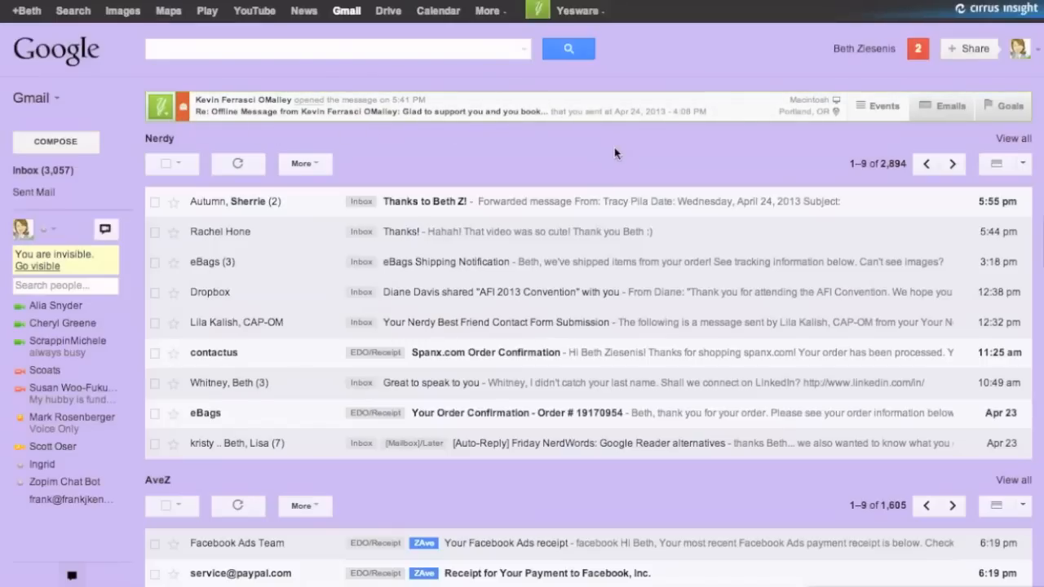
{"action": "mouse_move", "coordinate": [620, 148]}
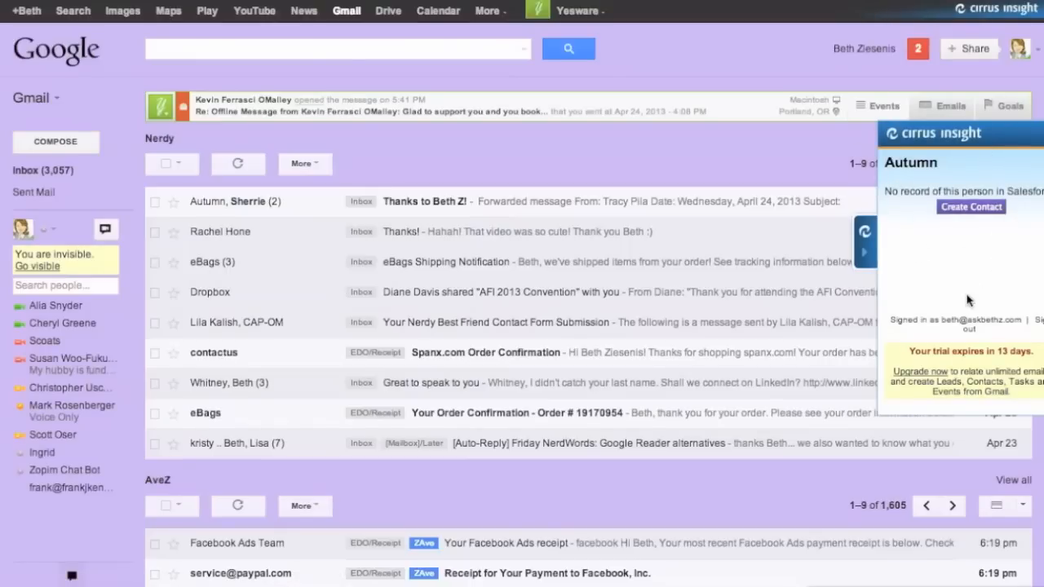
{"action": "mouse_move", "coordinate": [967, 258]}
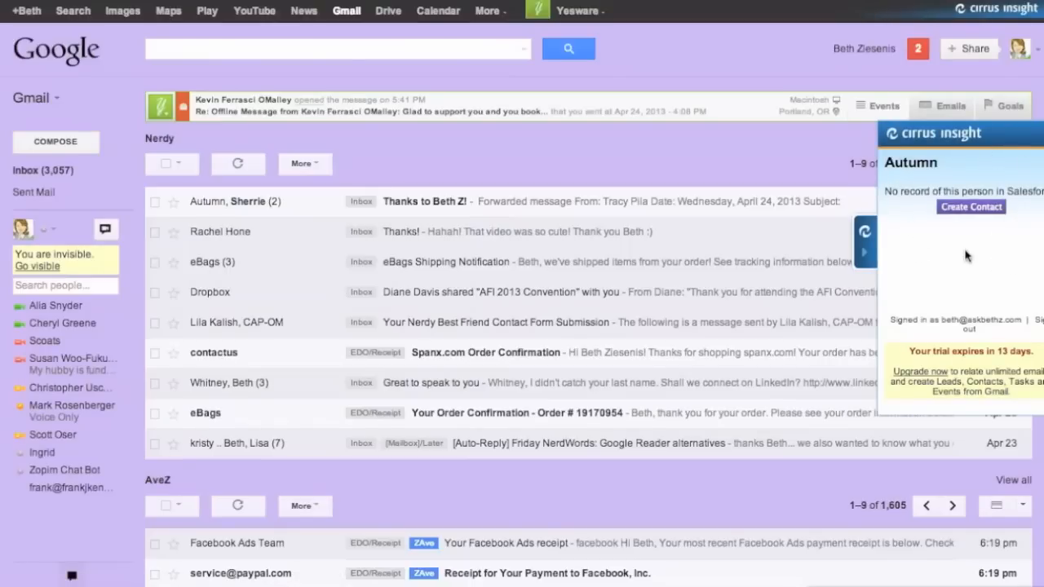
{"action": "mouse_move", "coordinate": [732, 215]}
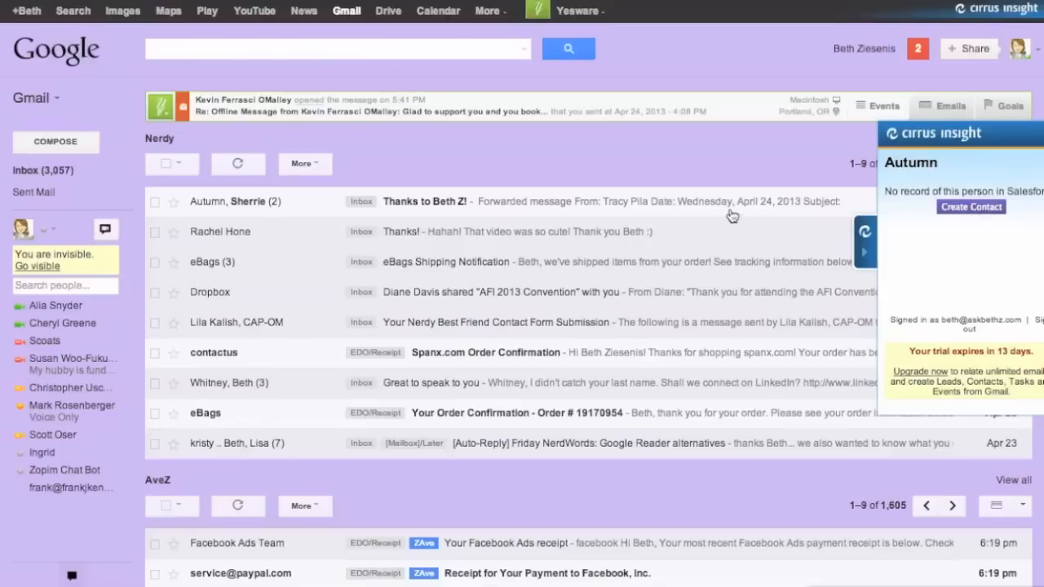
{"action": "mouse_move", "coordinate": [973, 206]}
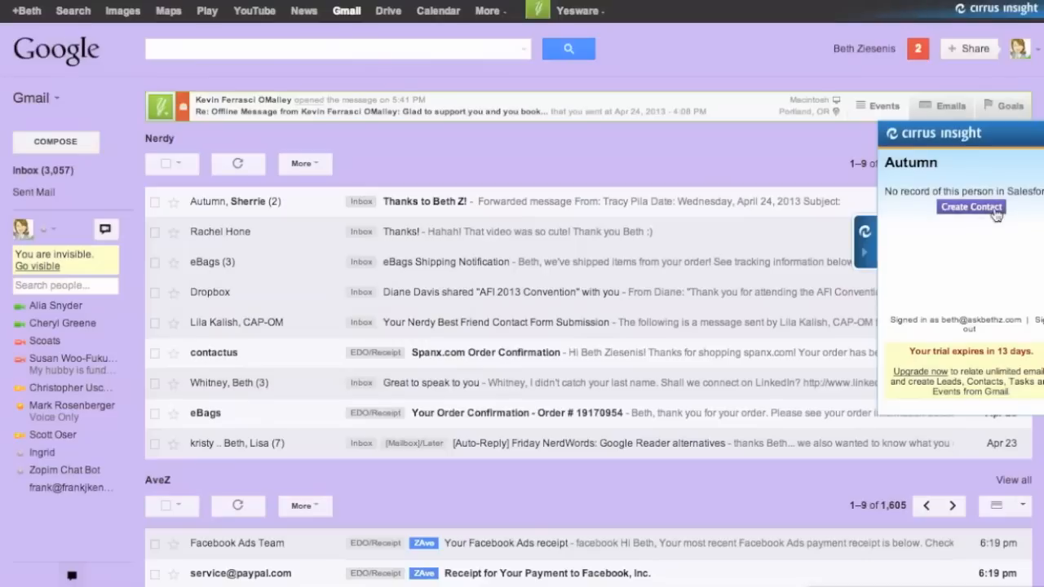
{"action": "mouse_move", "coordinate": [993, 274]}
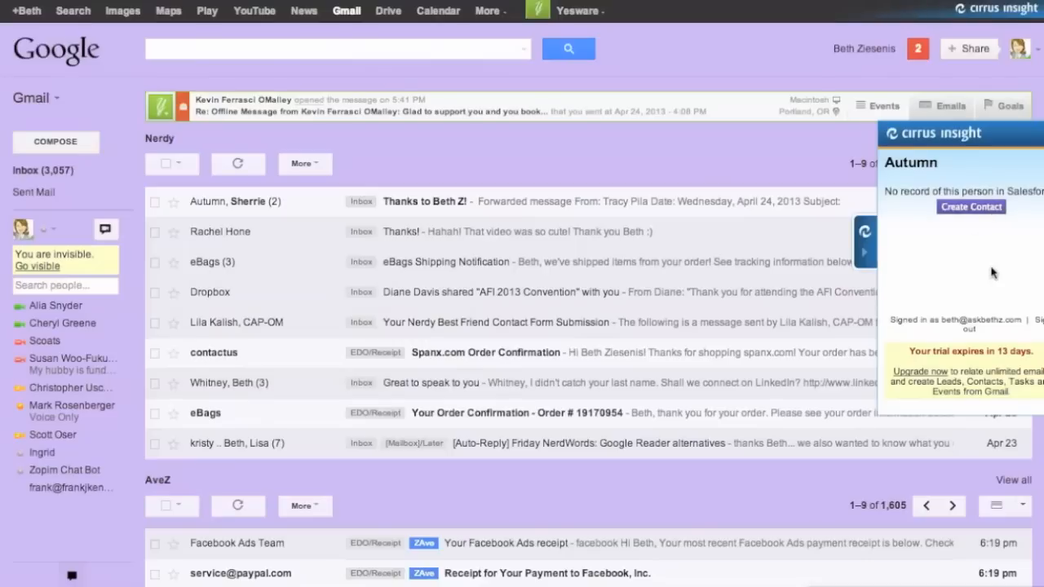
{"action": "mouse_move", "coordinate": [867, 245]}
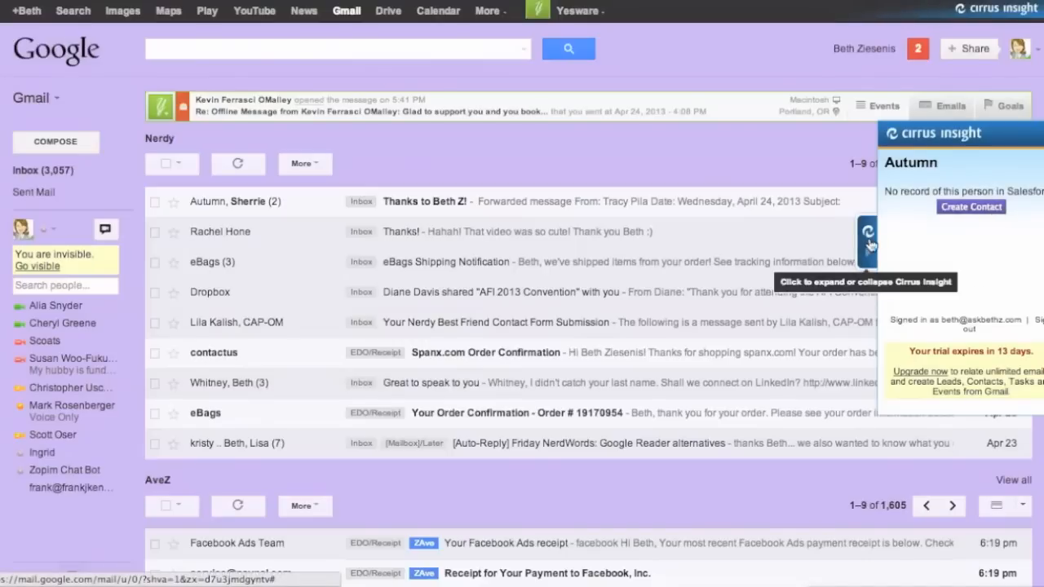
Step: Collapse the Cirrus Insight Salesforce sidebar, leaving the full inbox and tracking bar showing
{"action": "left_click", "coordinate": [868, 245]}
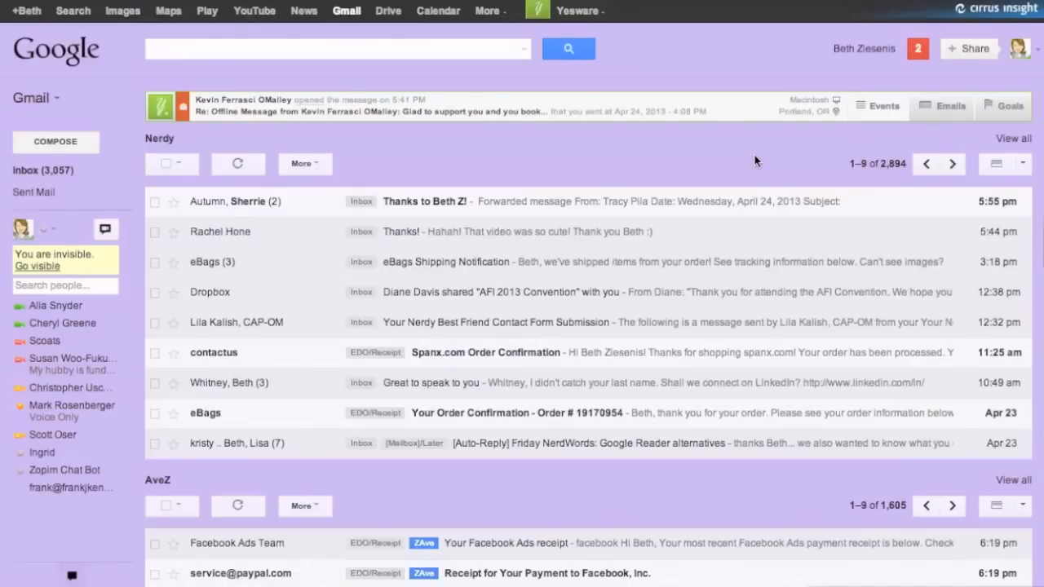
{"action": "mouse_move", "coordinate": [726, 203]}
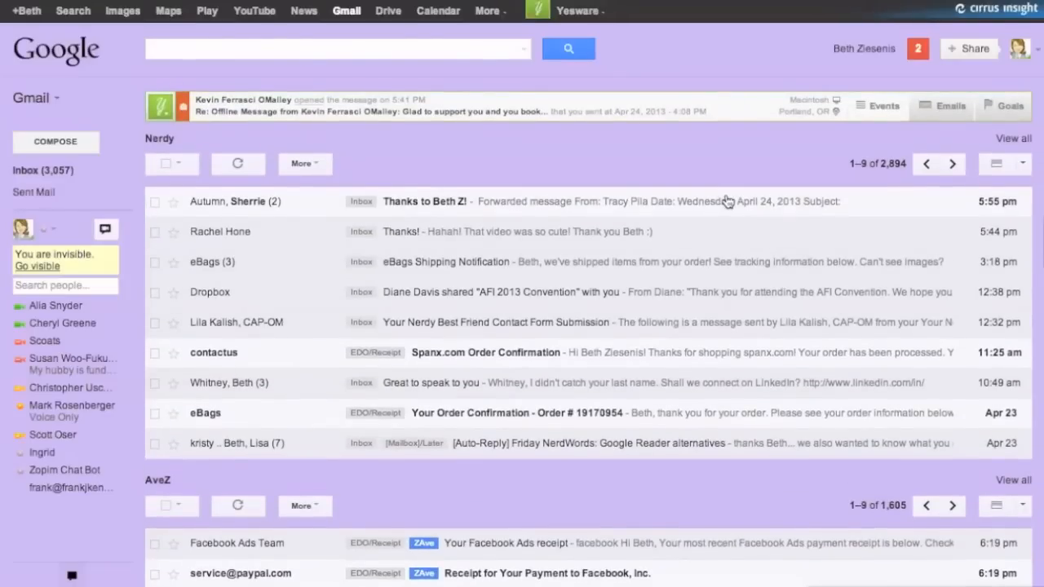
{"action": "mouse_move", "coordinate": [649, 158]}
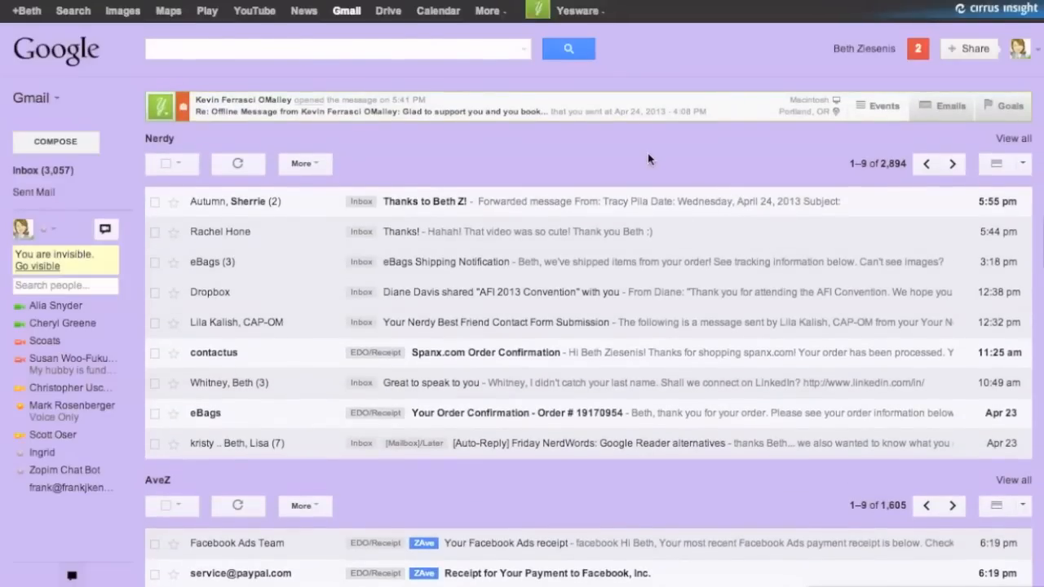